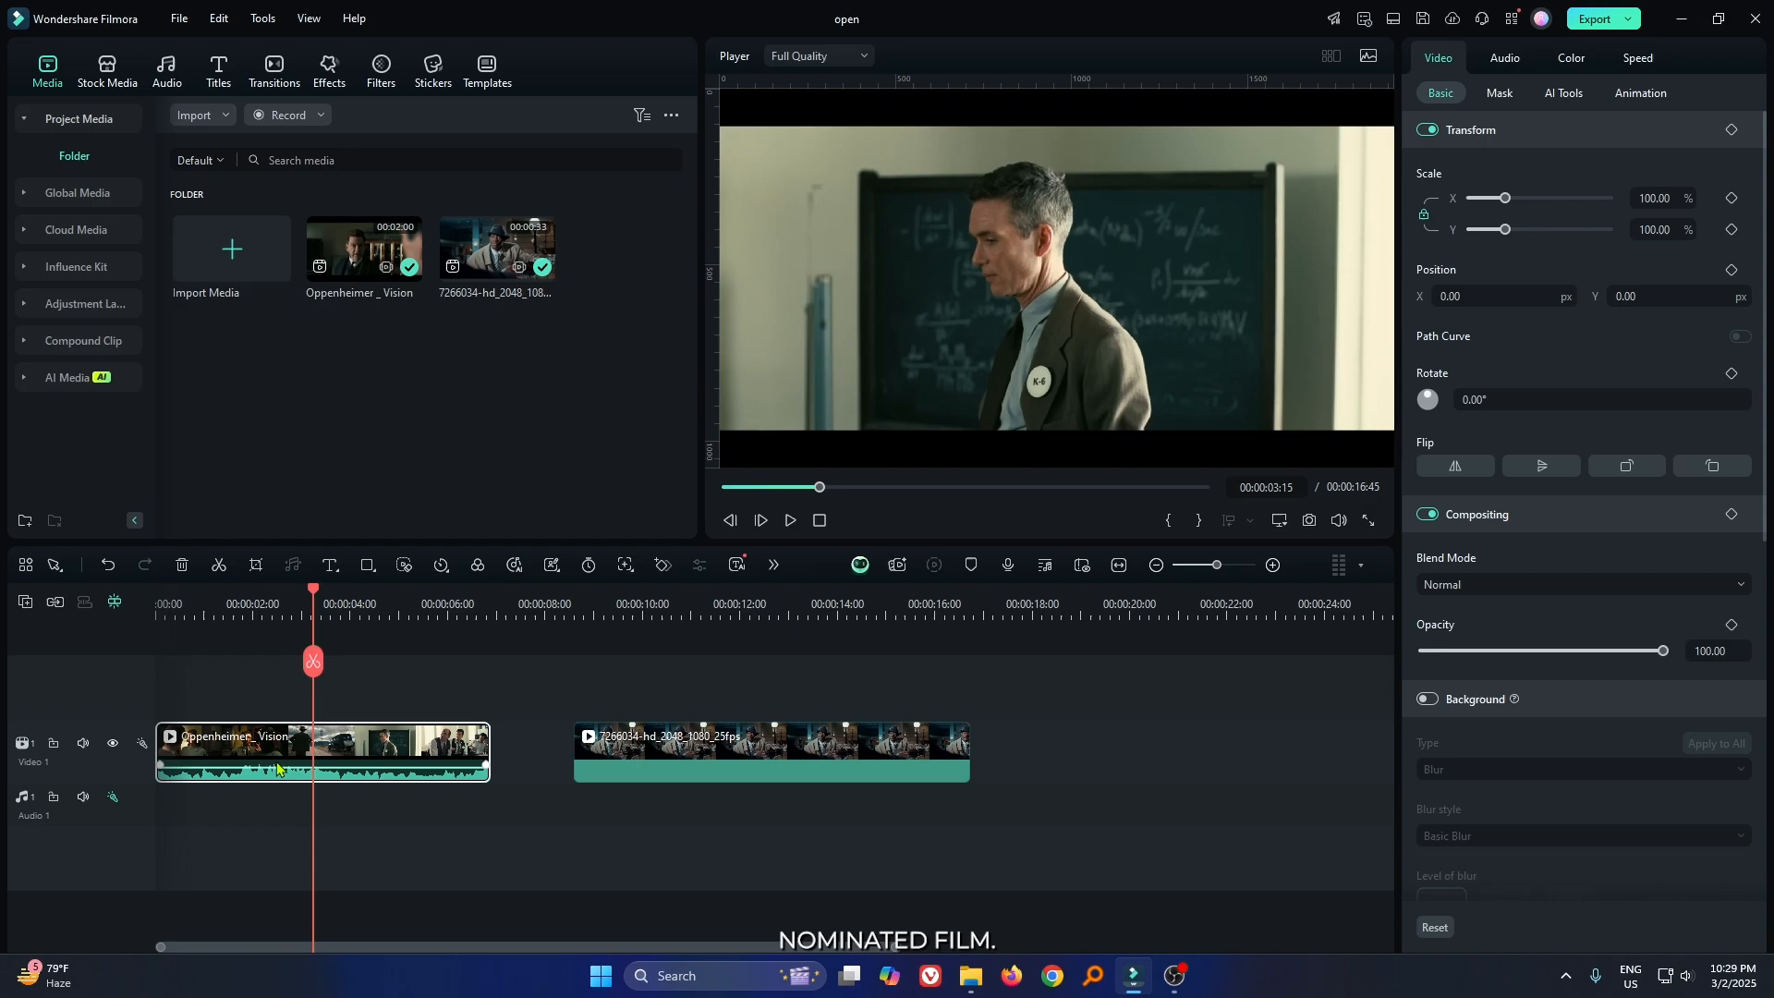
Move the playhead onto the second clip so the man in the hat shows in the preview
{"action": "left_click", "coordinate": [789, 521]}
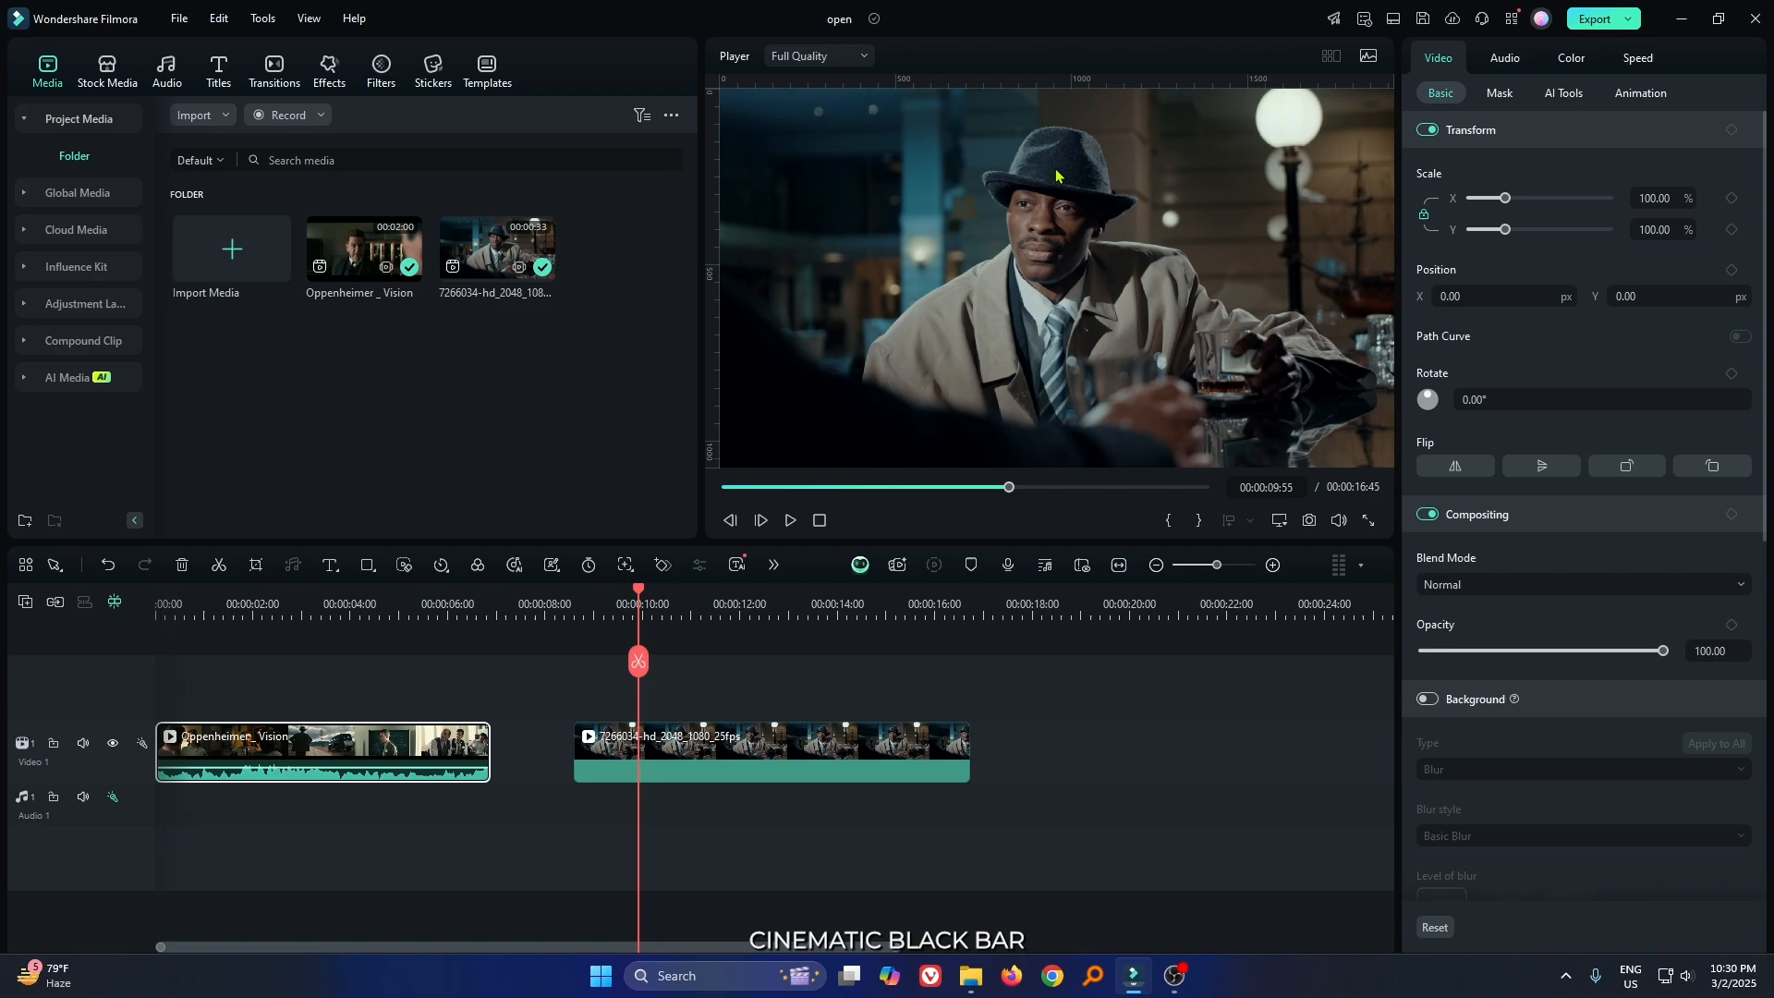
Apply the Cinema 21:9 effect (searched as 'cinema') to the second clip with Height -0.10
{"action": "left_click", "coordinate": [329, 68]}
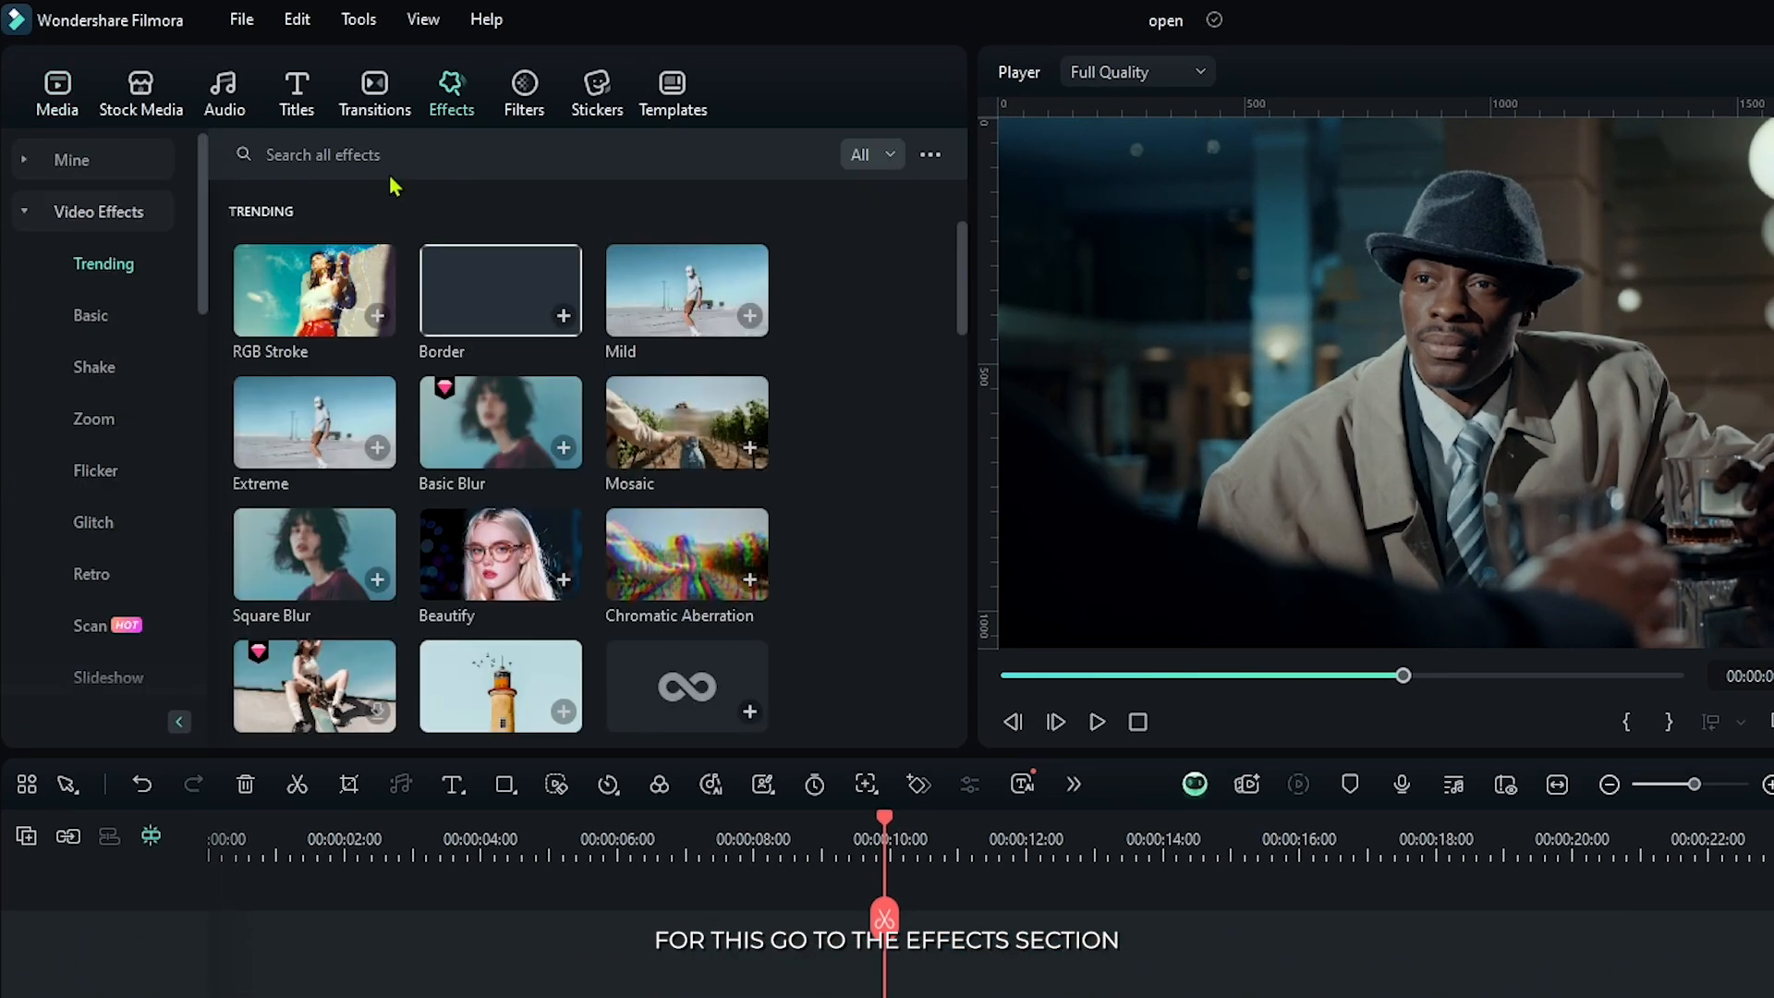
{"action": "type", "text": "cinema"}
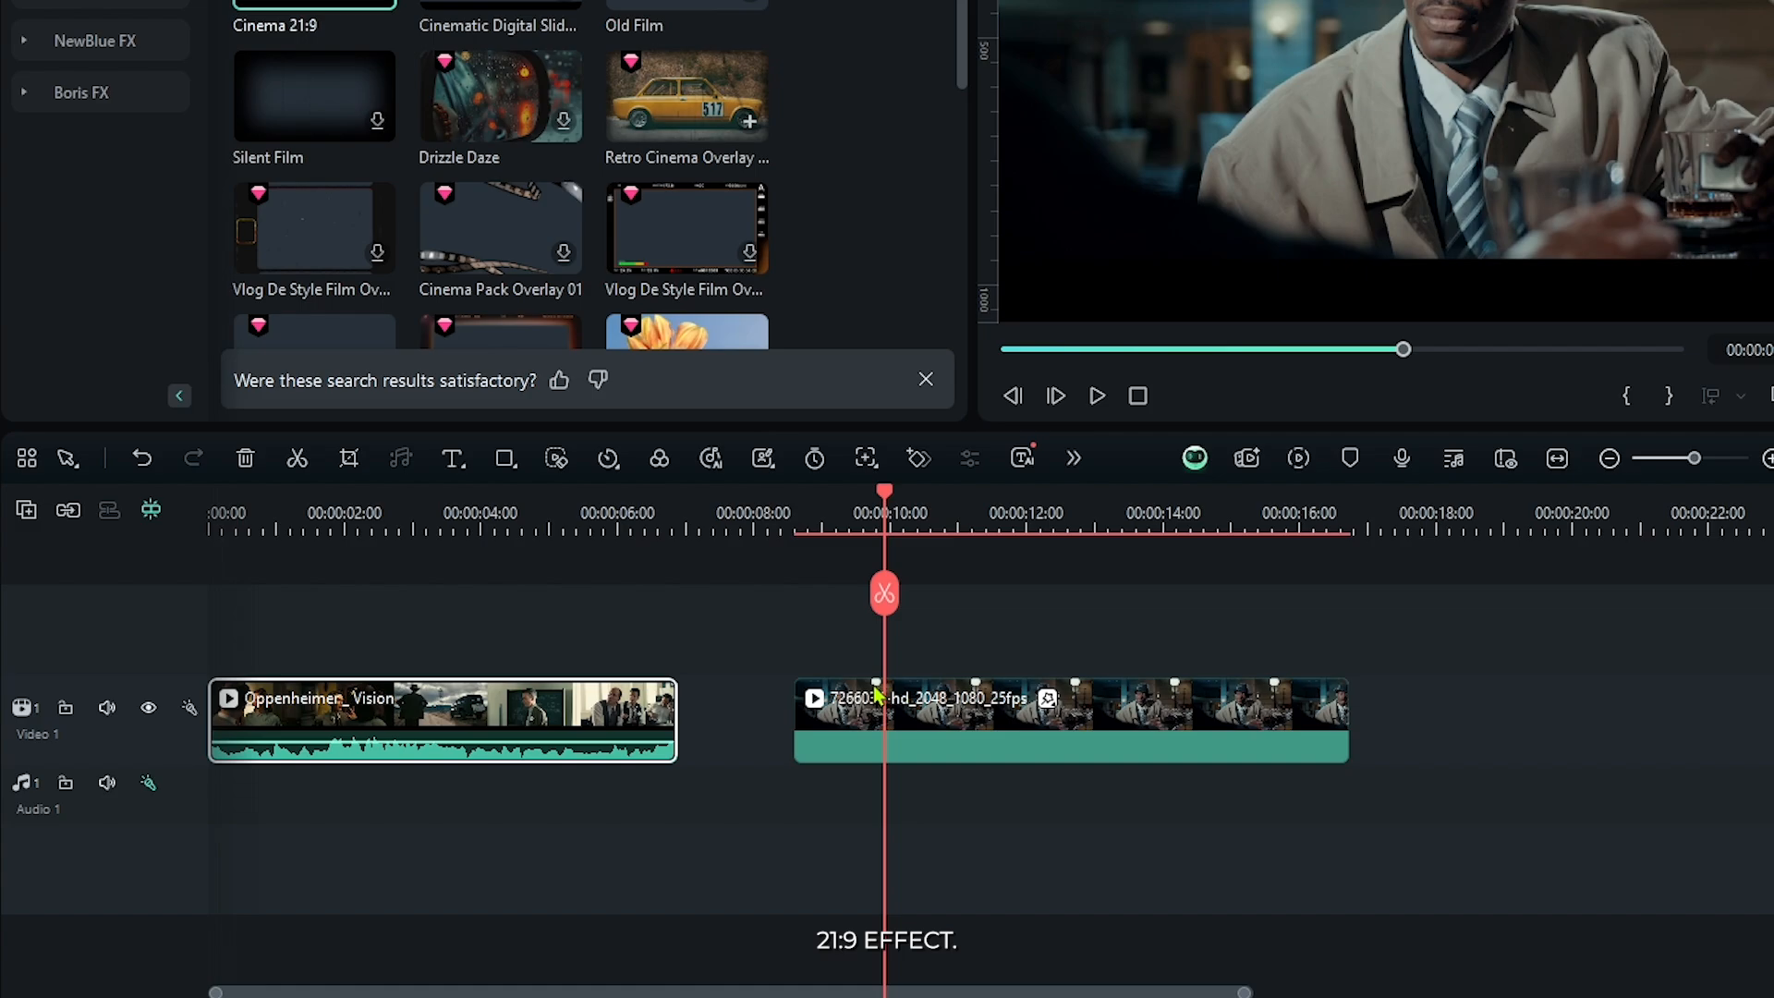
{"action": "left_click", "coordinate": [1591, 78]}
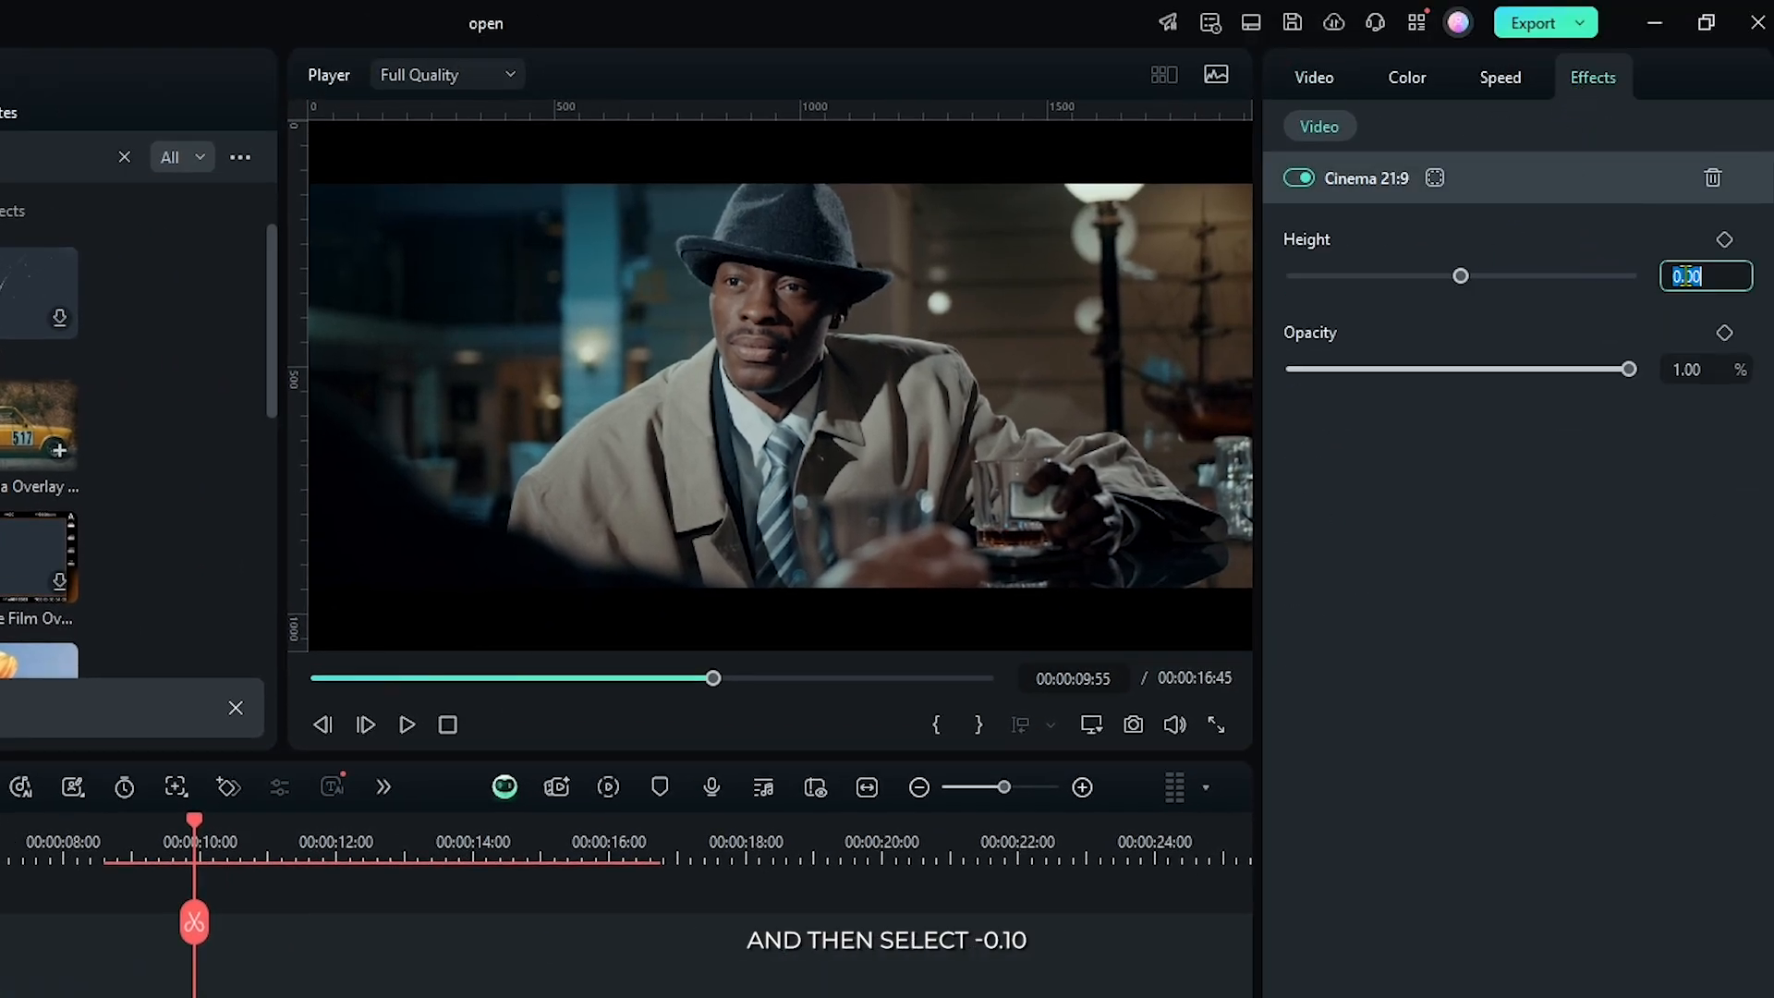
{"action": "type", "text": "-0.10"}
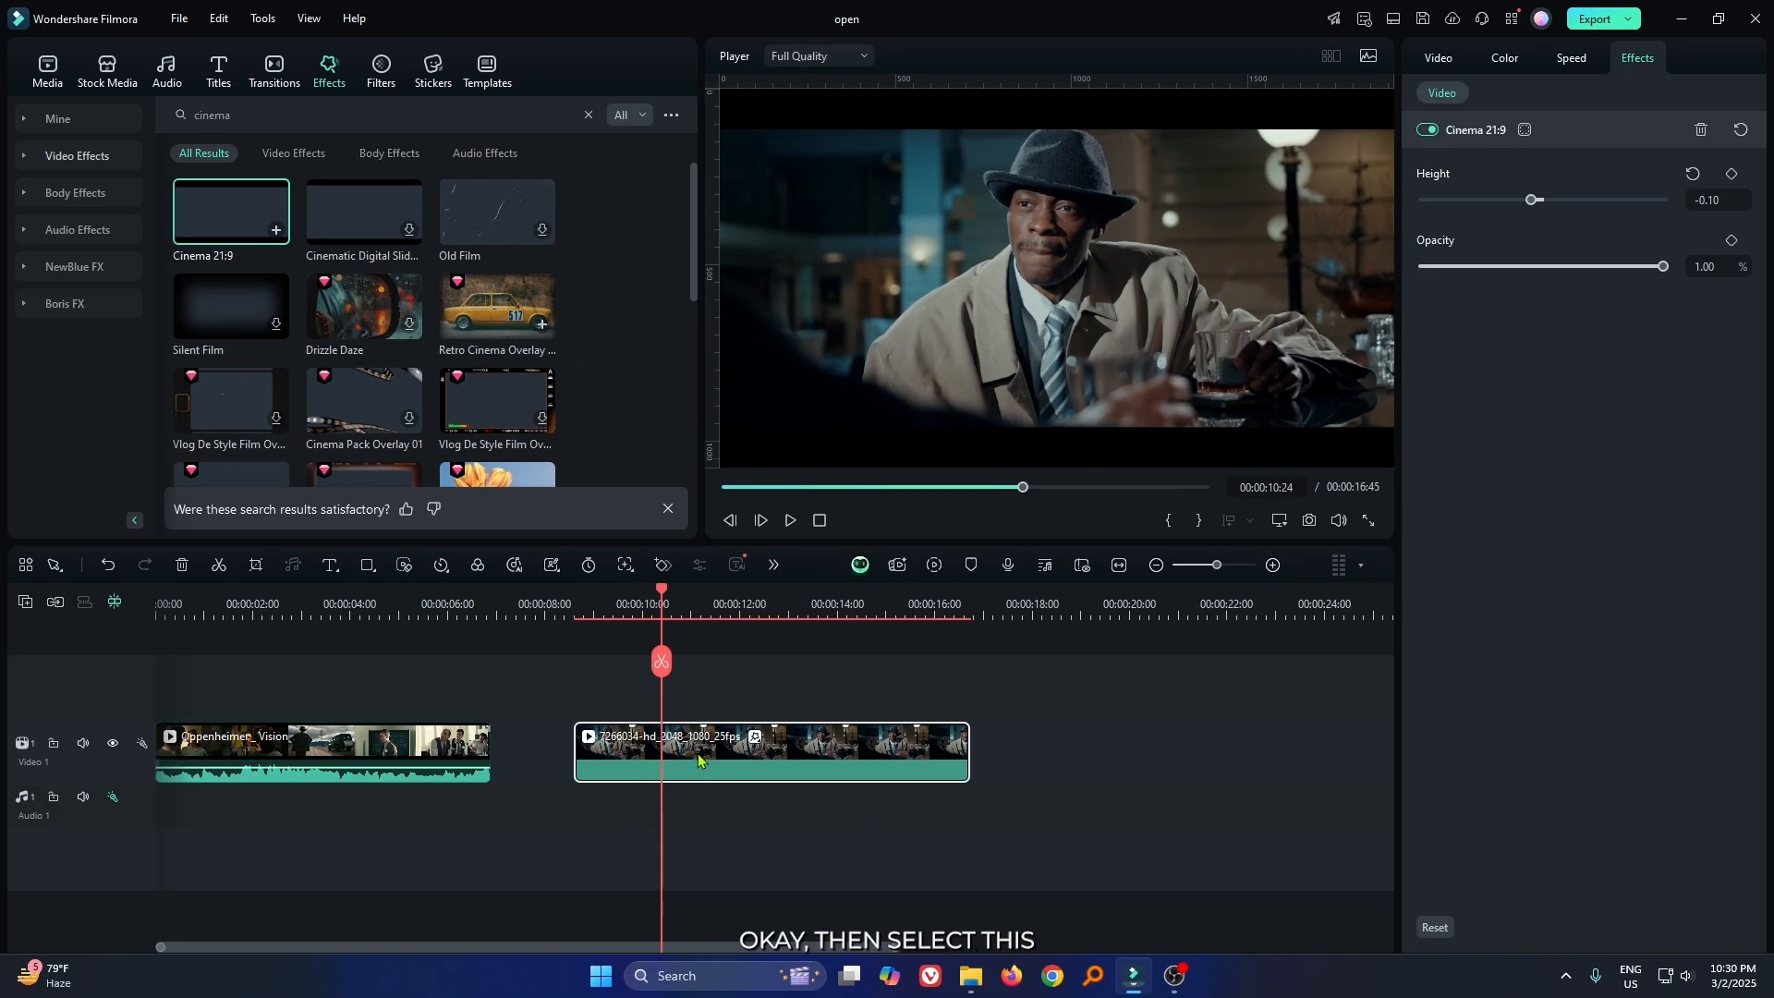
Generate an AI Color Palette from an Oppenheimer reference frame and save and apply it as My Palette2
{"action": "left_click", "coordinate": [1505, 57]}
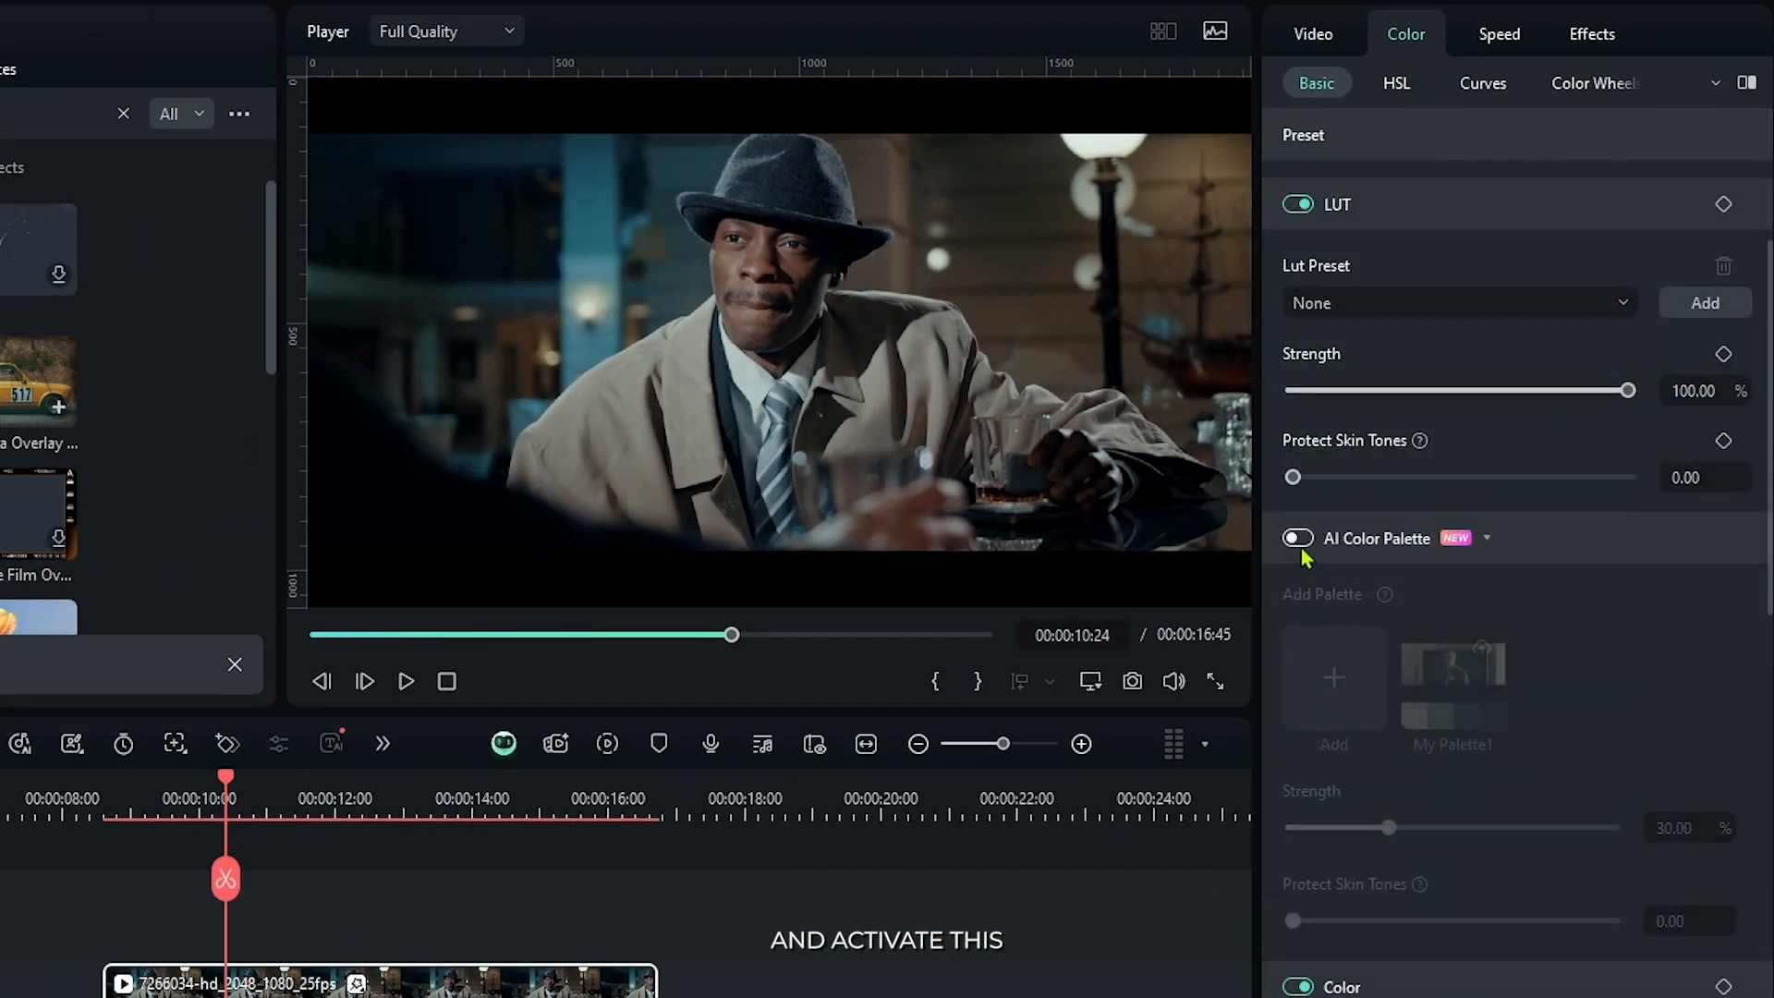
{"action": "left_click", "coordinate": [1297, 537]}
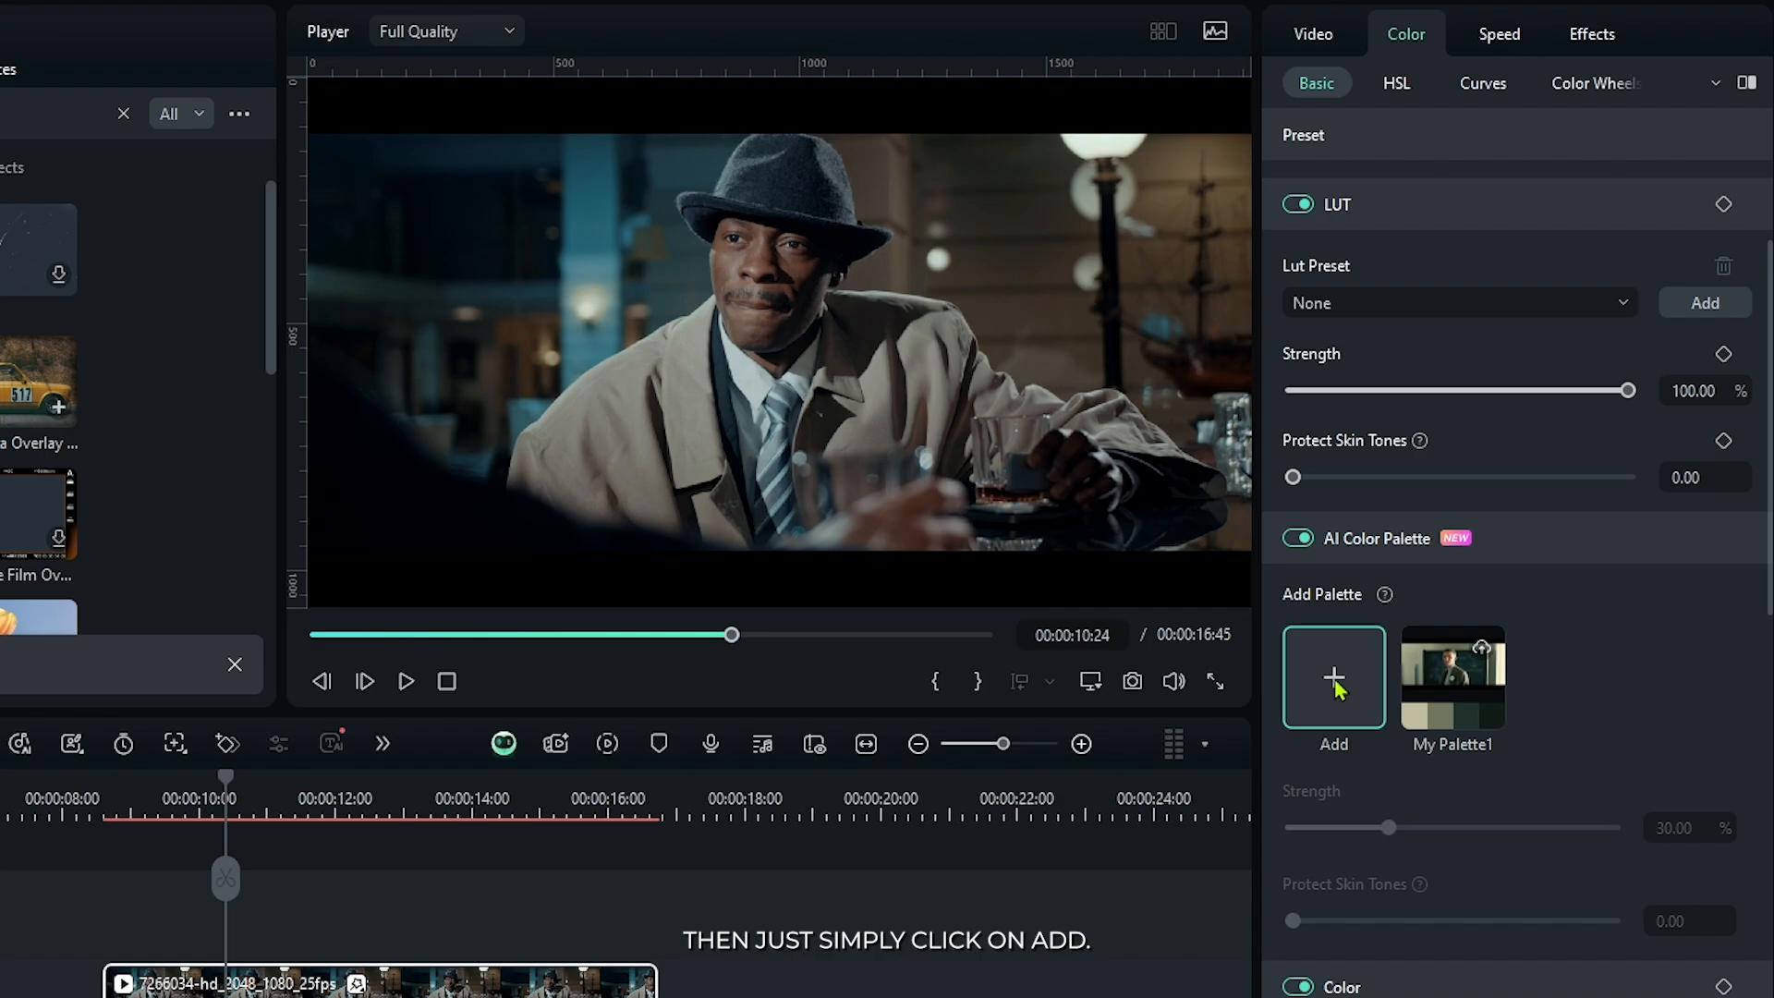
{"action": "left_click", "coordinate": [1332, 677]}
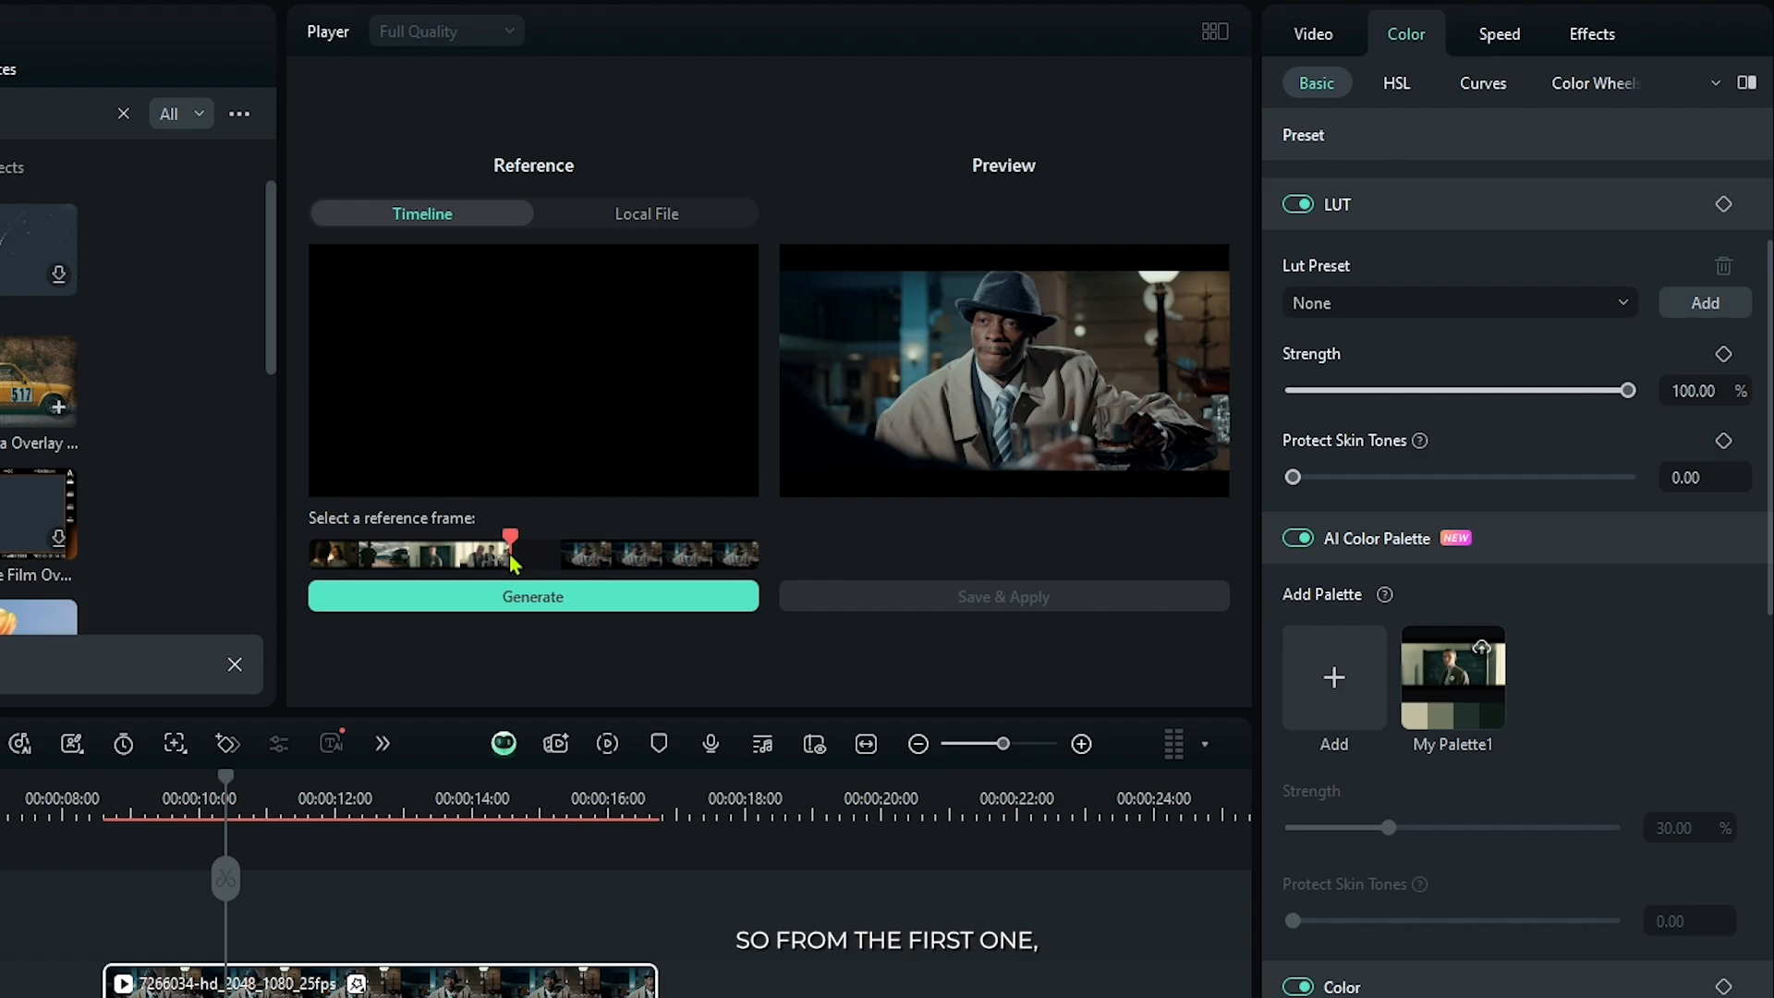
{"action": "left_click", "coordinate": [471, 555]}
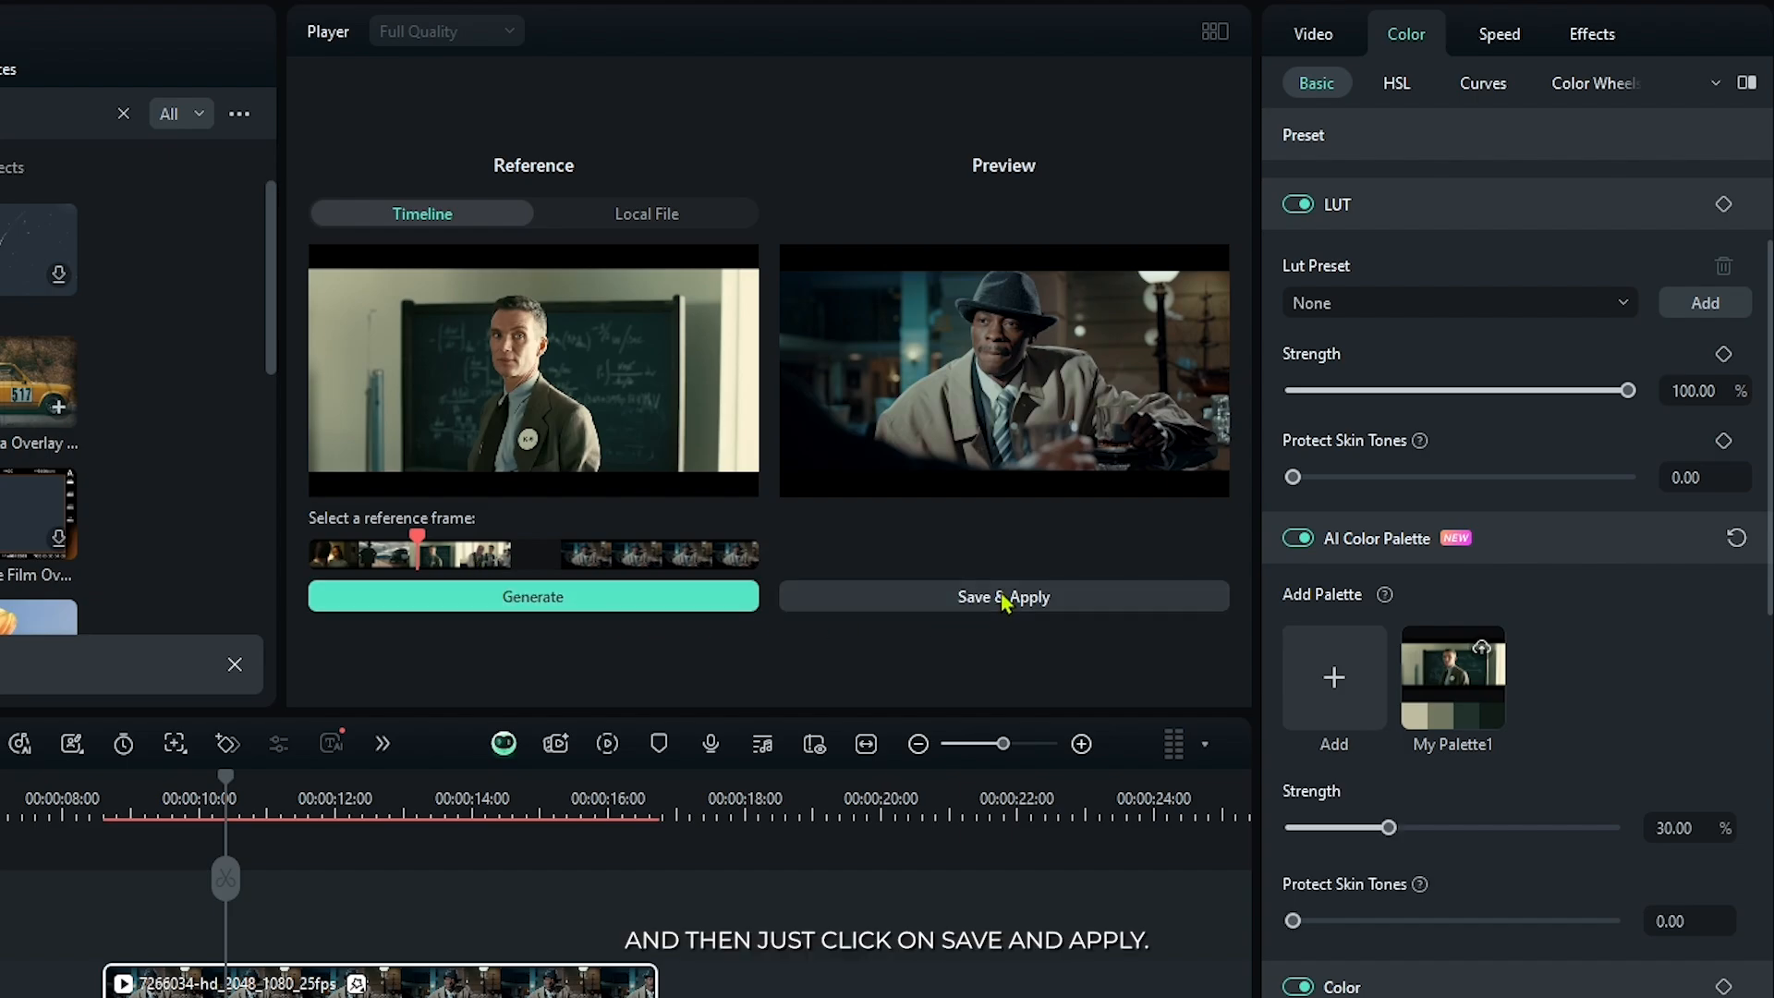
{"action": "left_click", "coordinate": [1002, 597]}
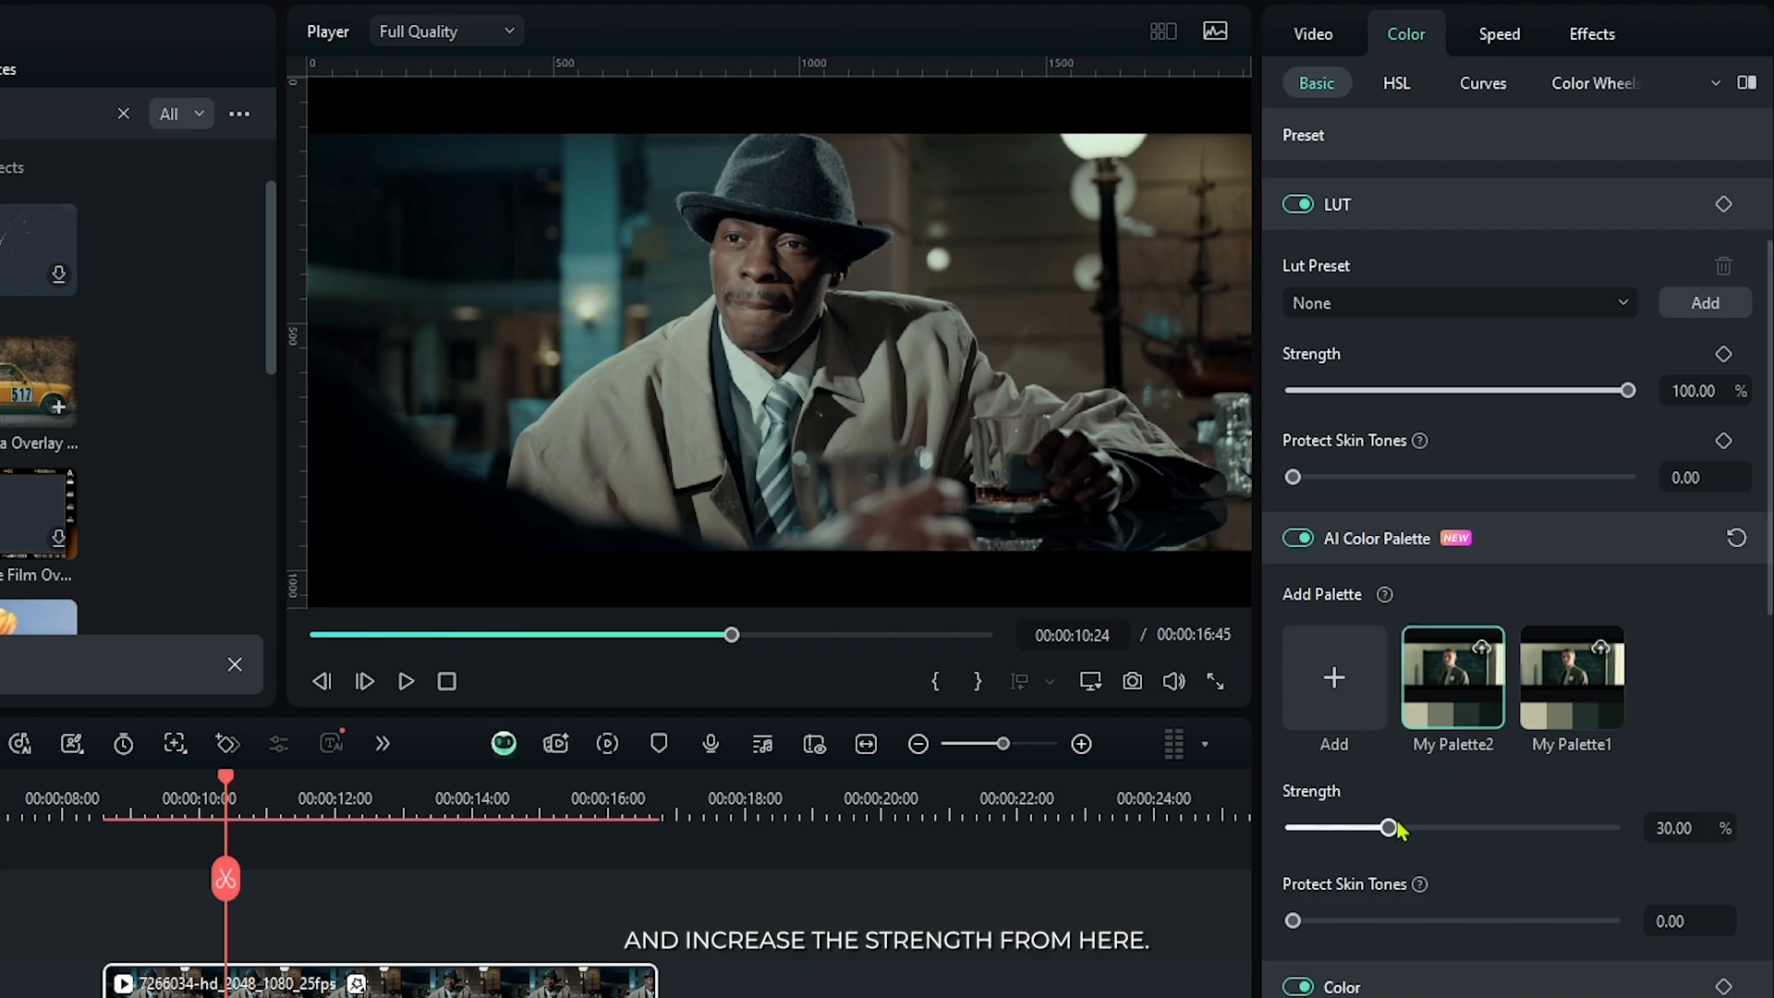
Set the AI palette strength to 74% and Protect Skin Tones to about 20
{"action": "left_click_drag", "start_coordinate": [1388, 828], "coordinate": [1515, 827]}
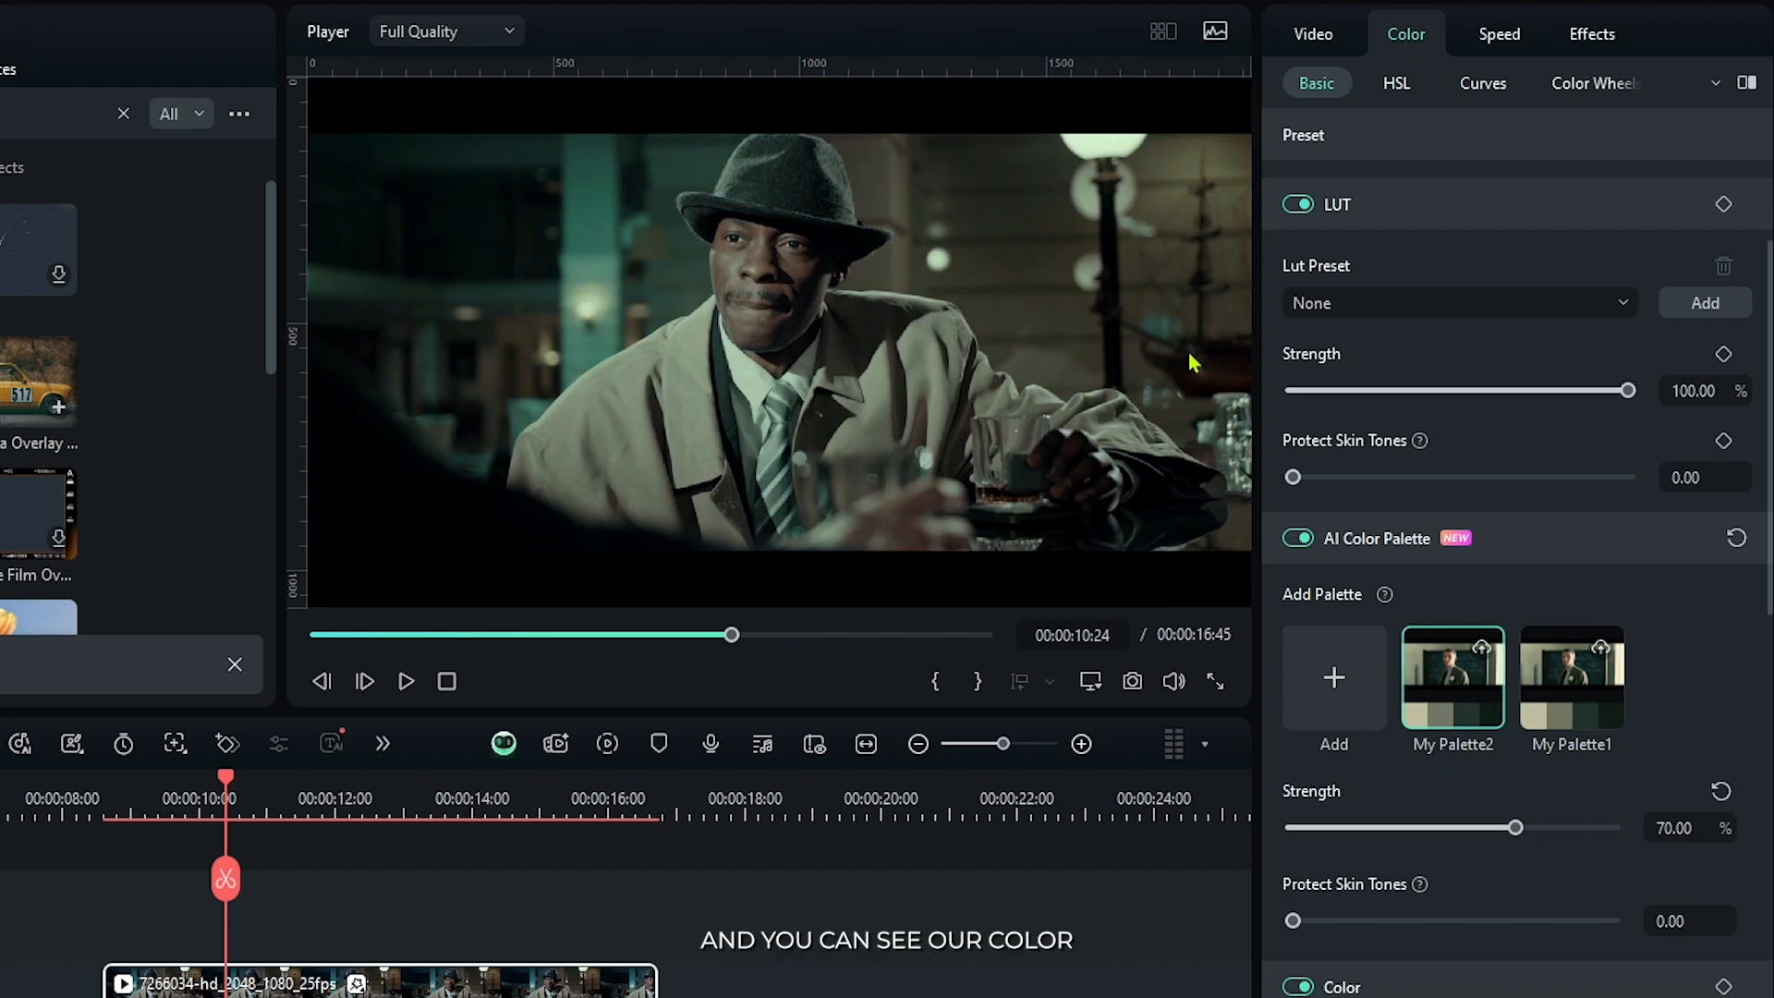
{"action": "left_click_drag", "start_coordinate": [1517, 827], "coordinate": [1528, 828]}
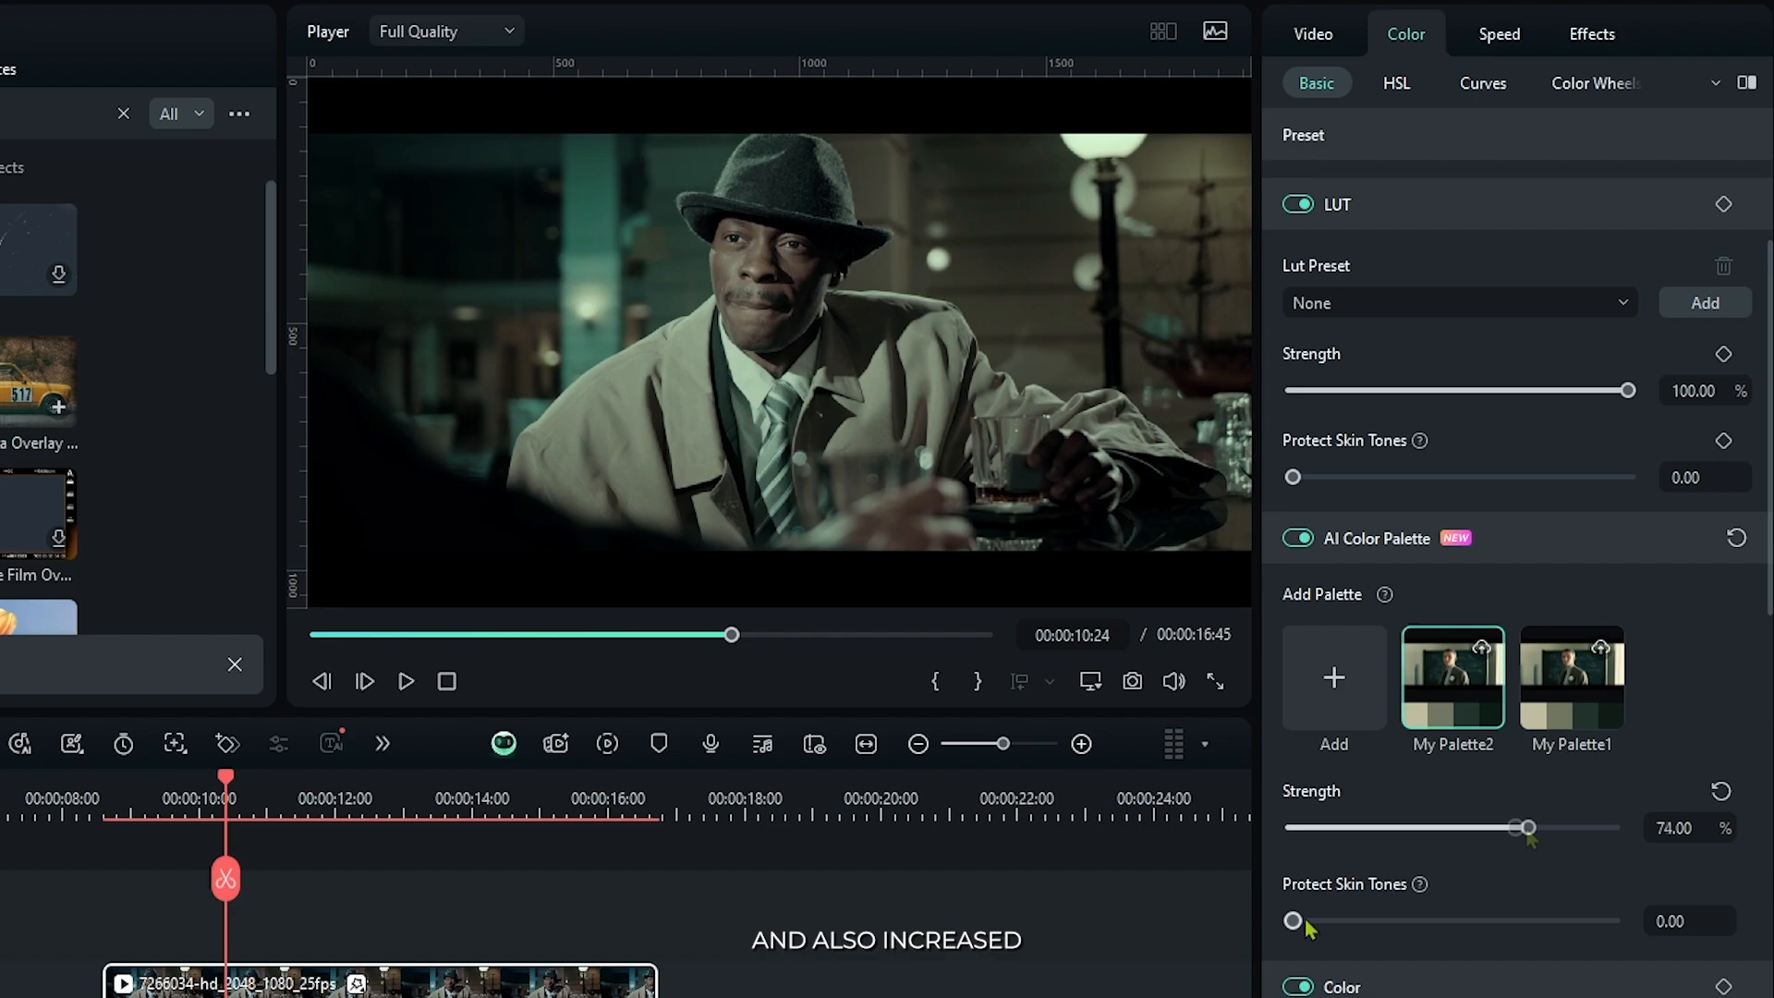
{"action": "left_click_drag", "start_coordinate": [1294, 921], "coordinate": [1358, 921]}
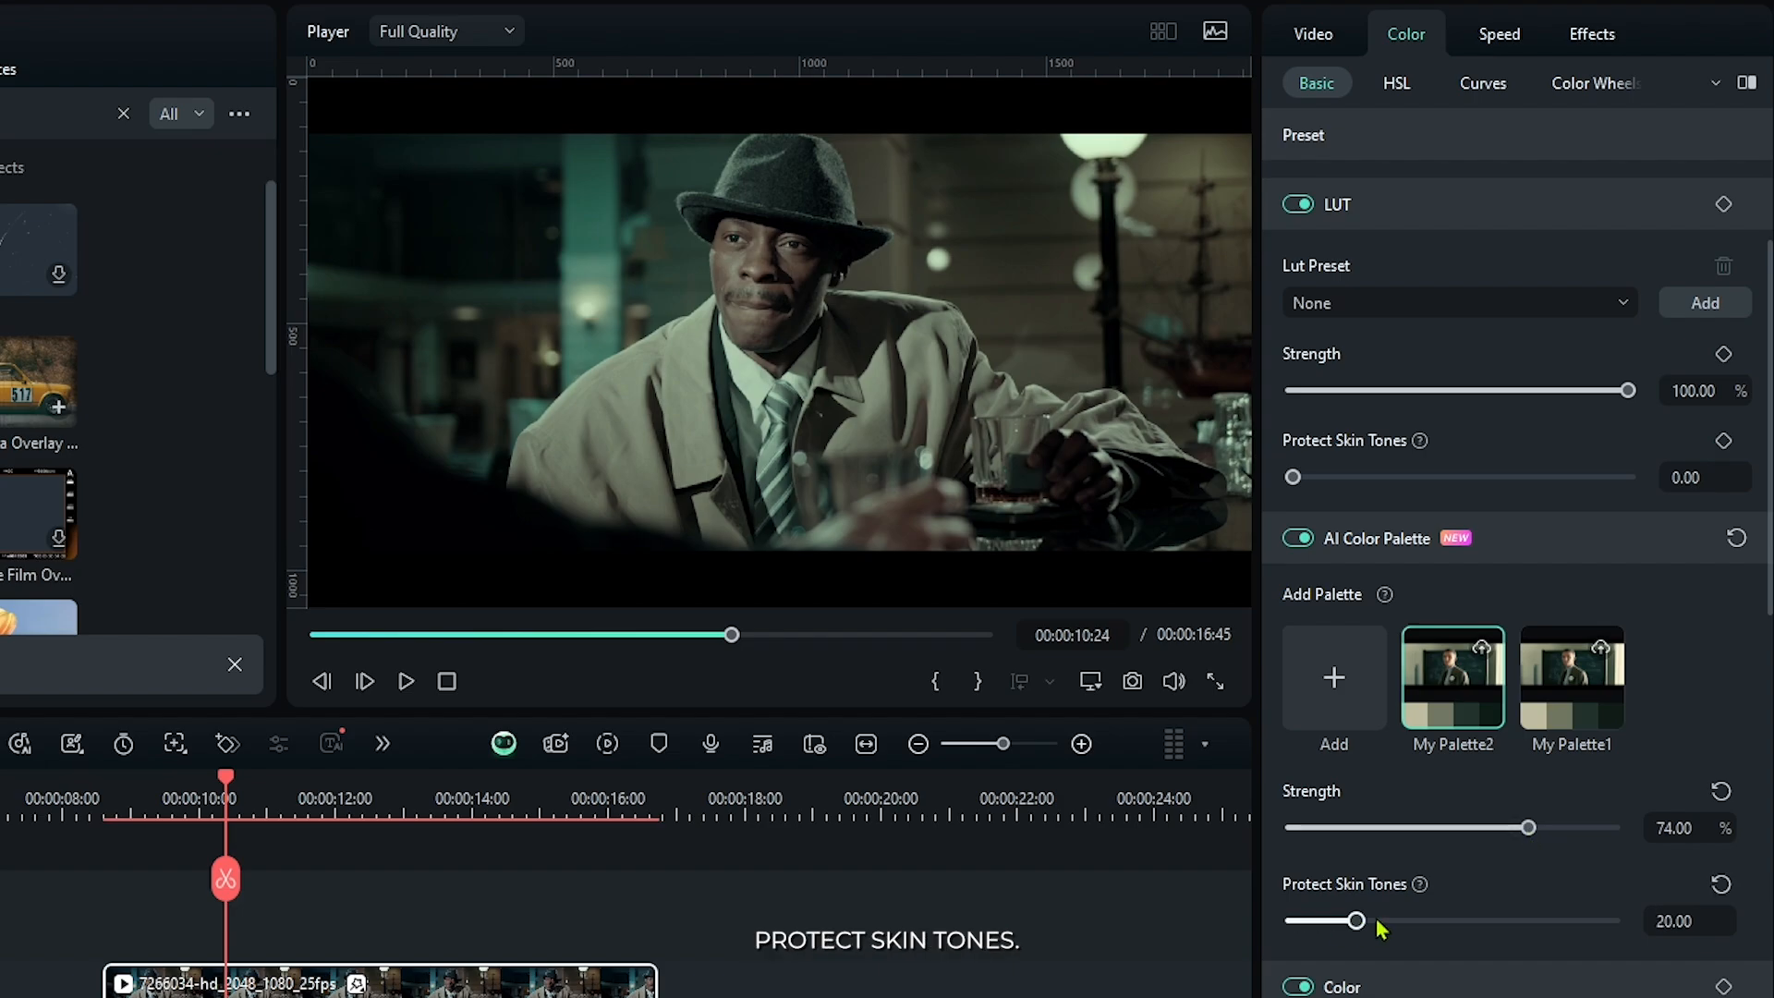
{"action": "left_click_drag", "start_coordinate": [1359, 920], "coordinate": [1516, 920]}
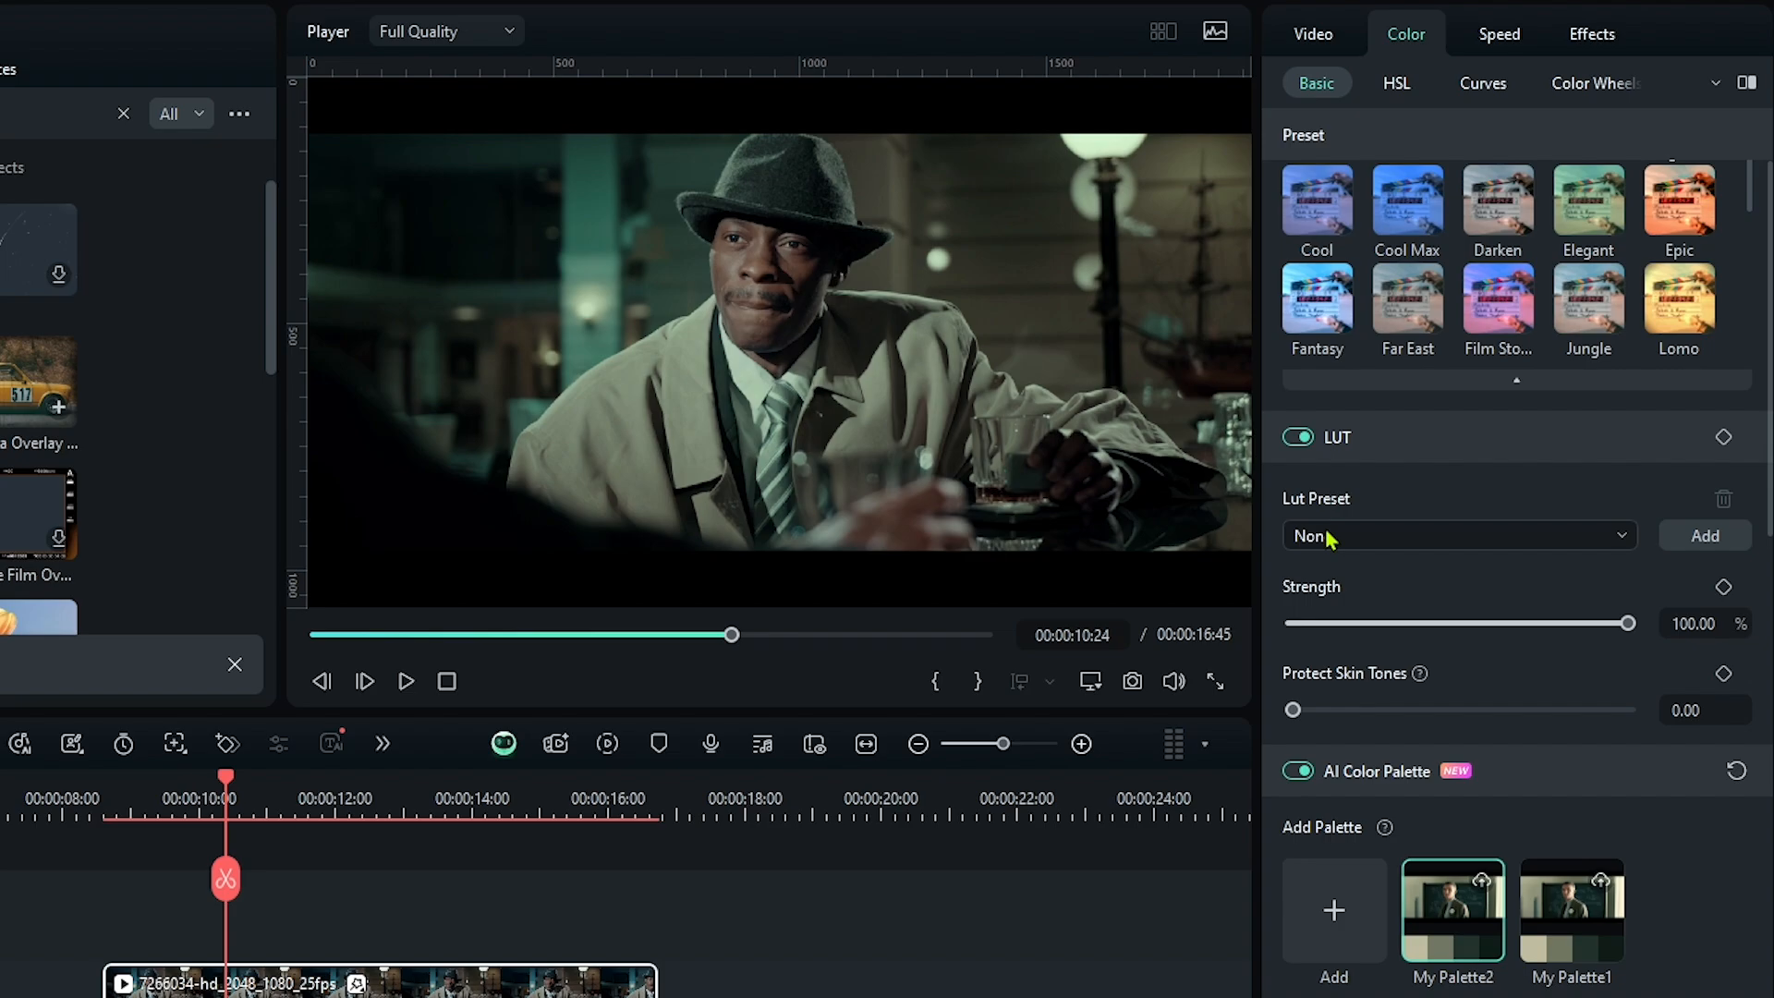
Apply the GPLog 709 Style LUT at 56% strength with skin-tone protection raised to 69
{"action": "left_click", "coordinate": [1458, 536]}
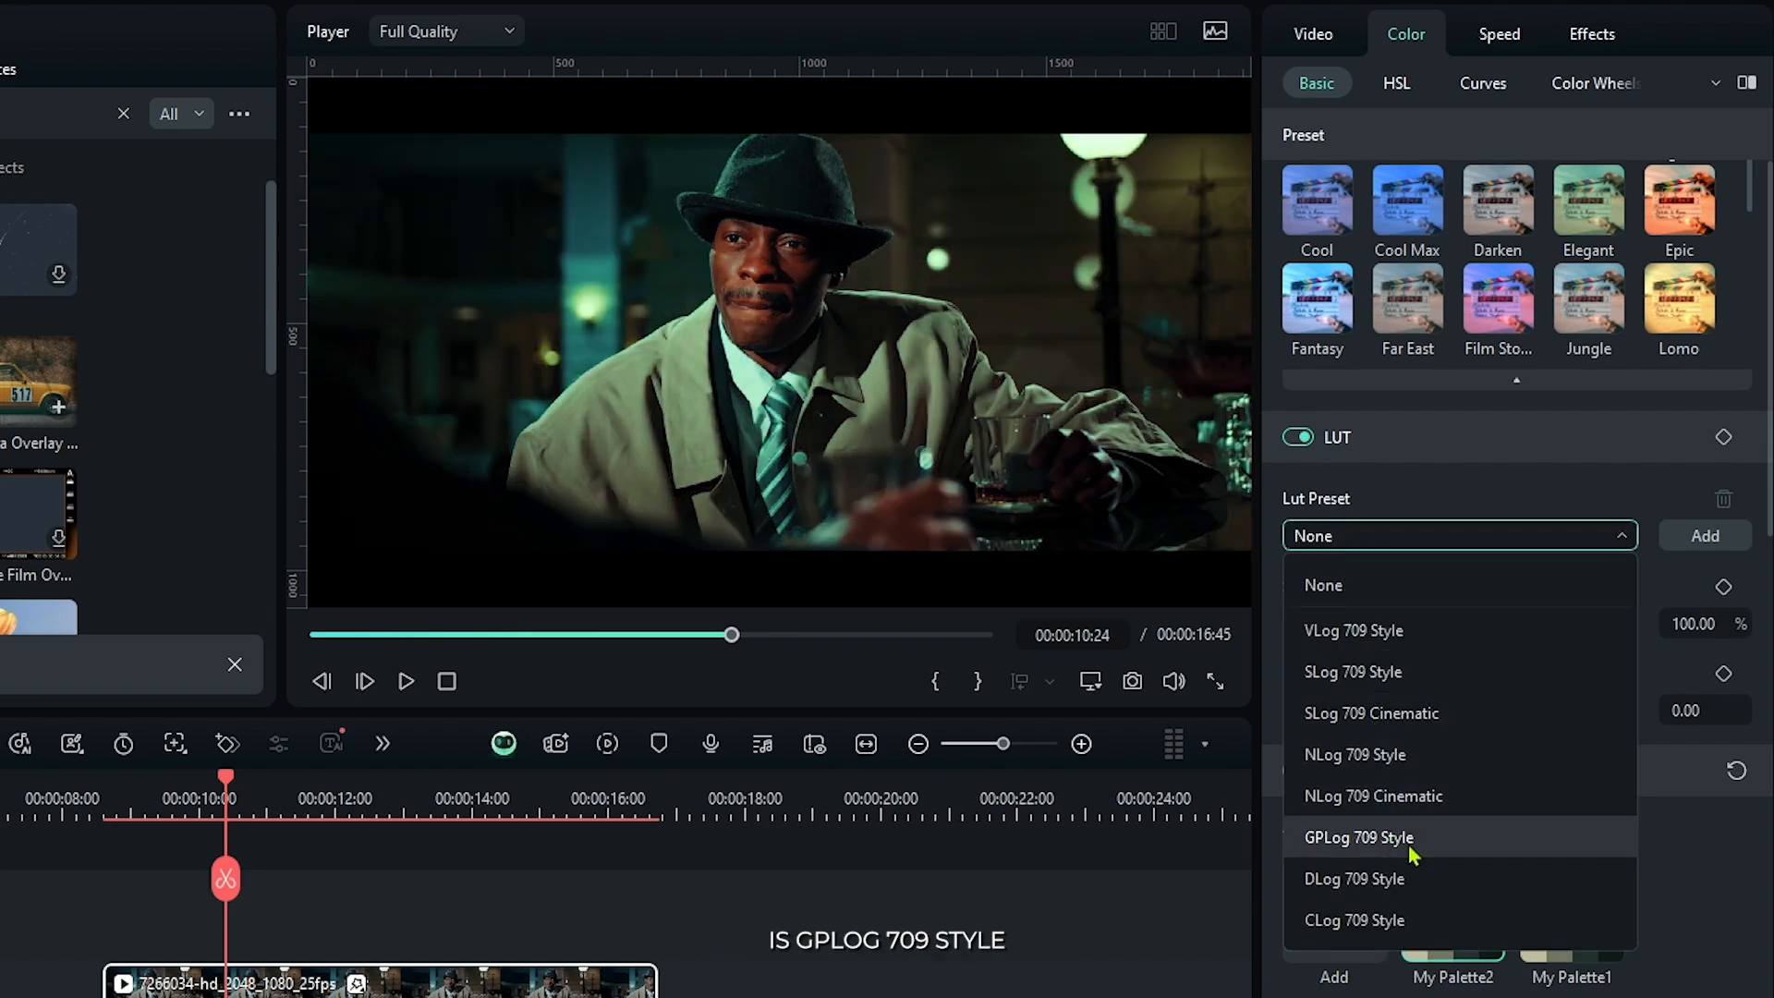
{"action": "left_click", "coordinate": [1358, 837]}
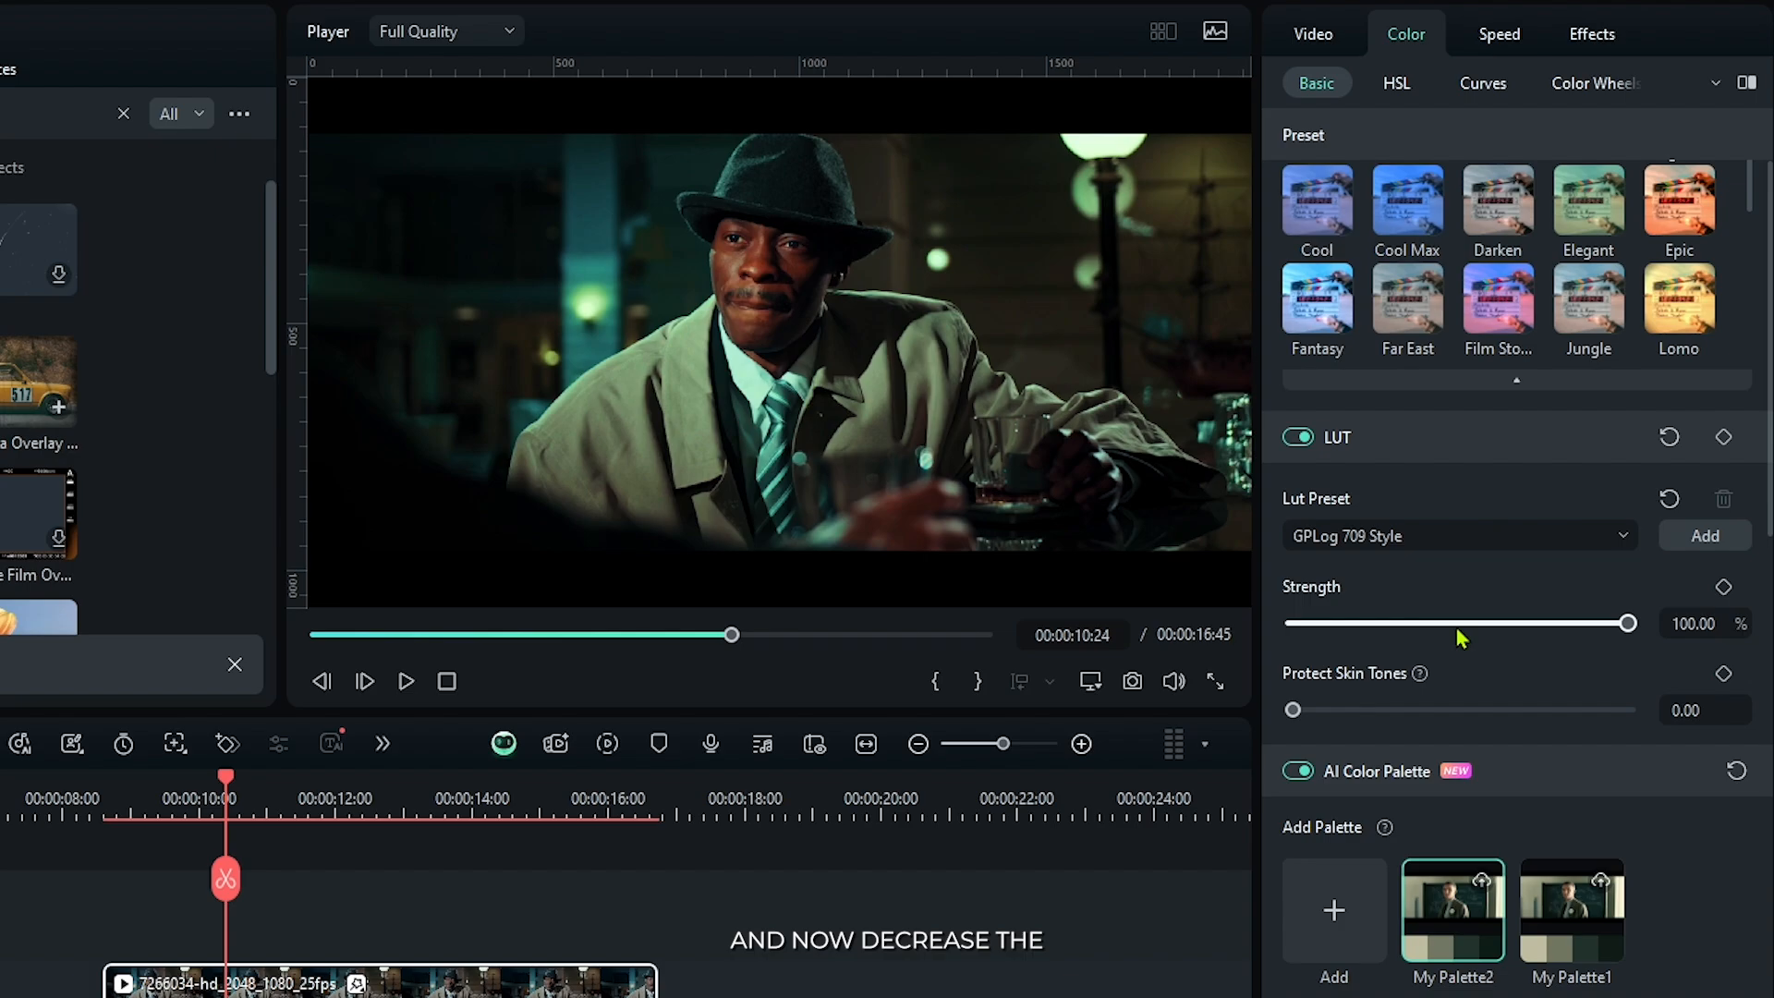
{"action": "left_click_drag", "start_coordinate": [1627, 623], "coordinate": [1471, 623]}
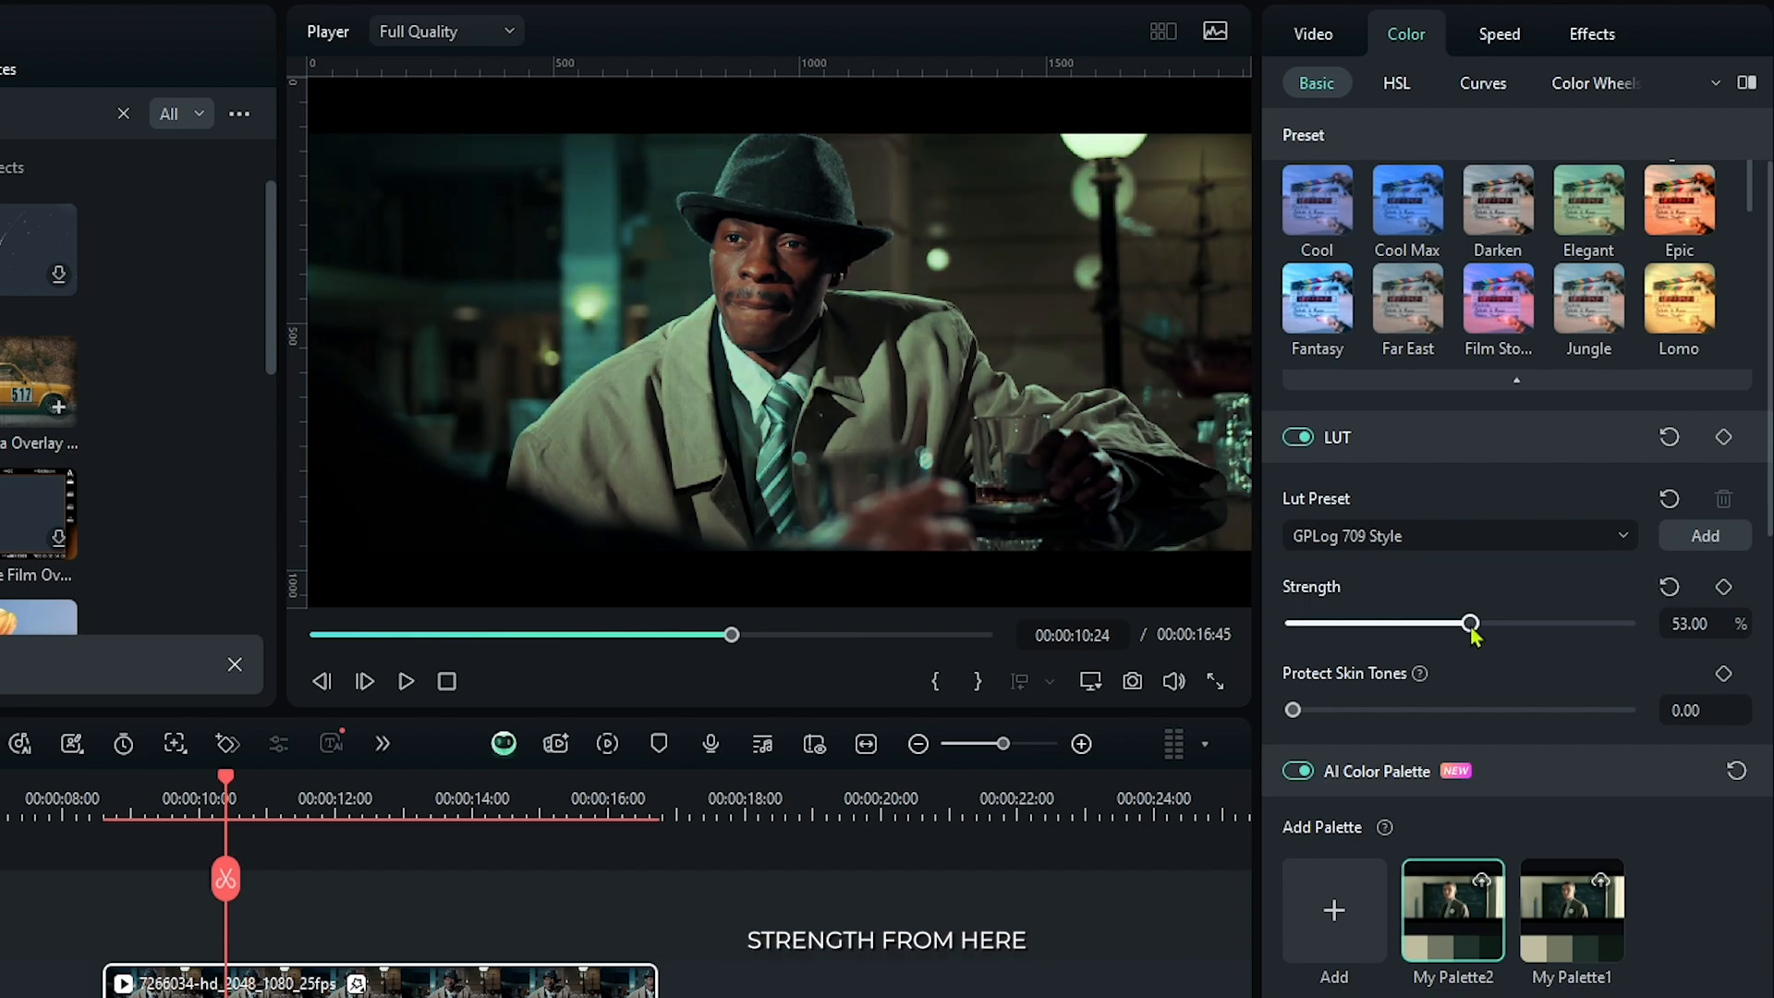
{"action": "left_click_drag", "start_coordinate": [1469, 622], "coordinate": [1482, 622]}
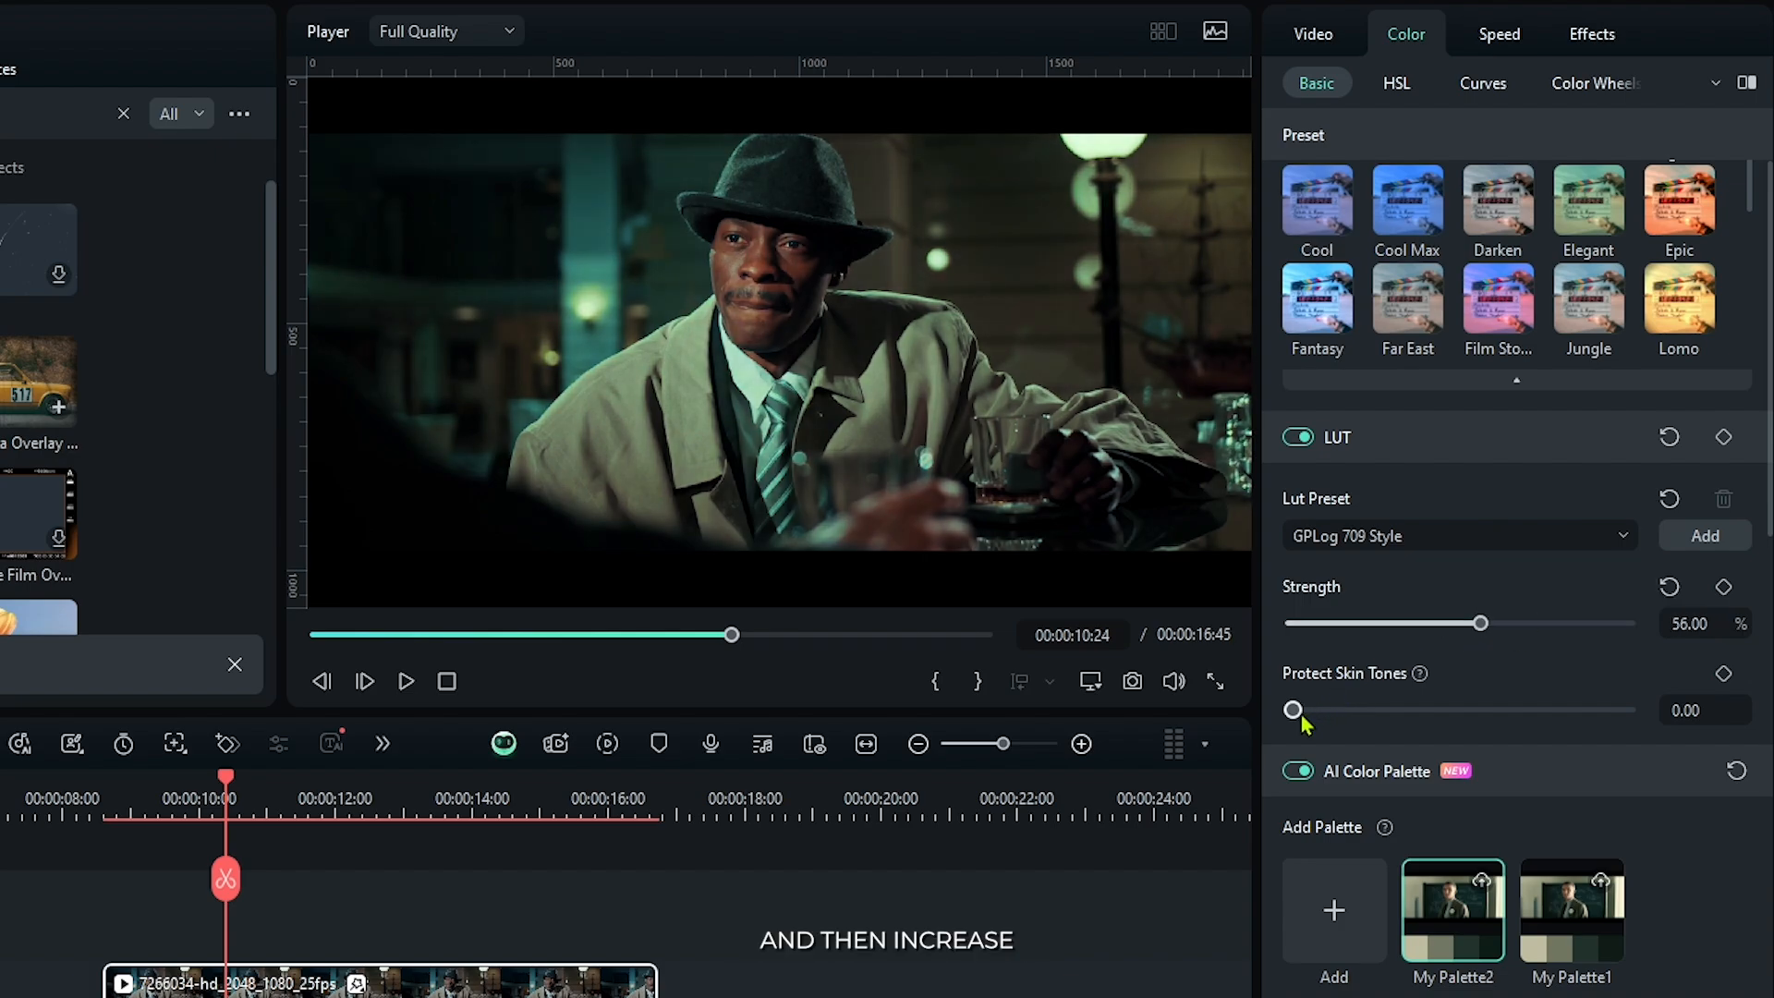
{"action": "left_click_drag", "start_coordinate": [1293, 709], "coordinate": [1423, 709]}
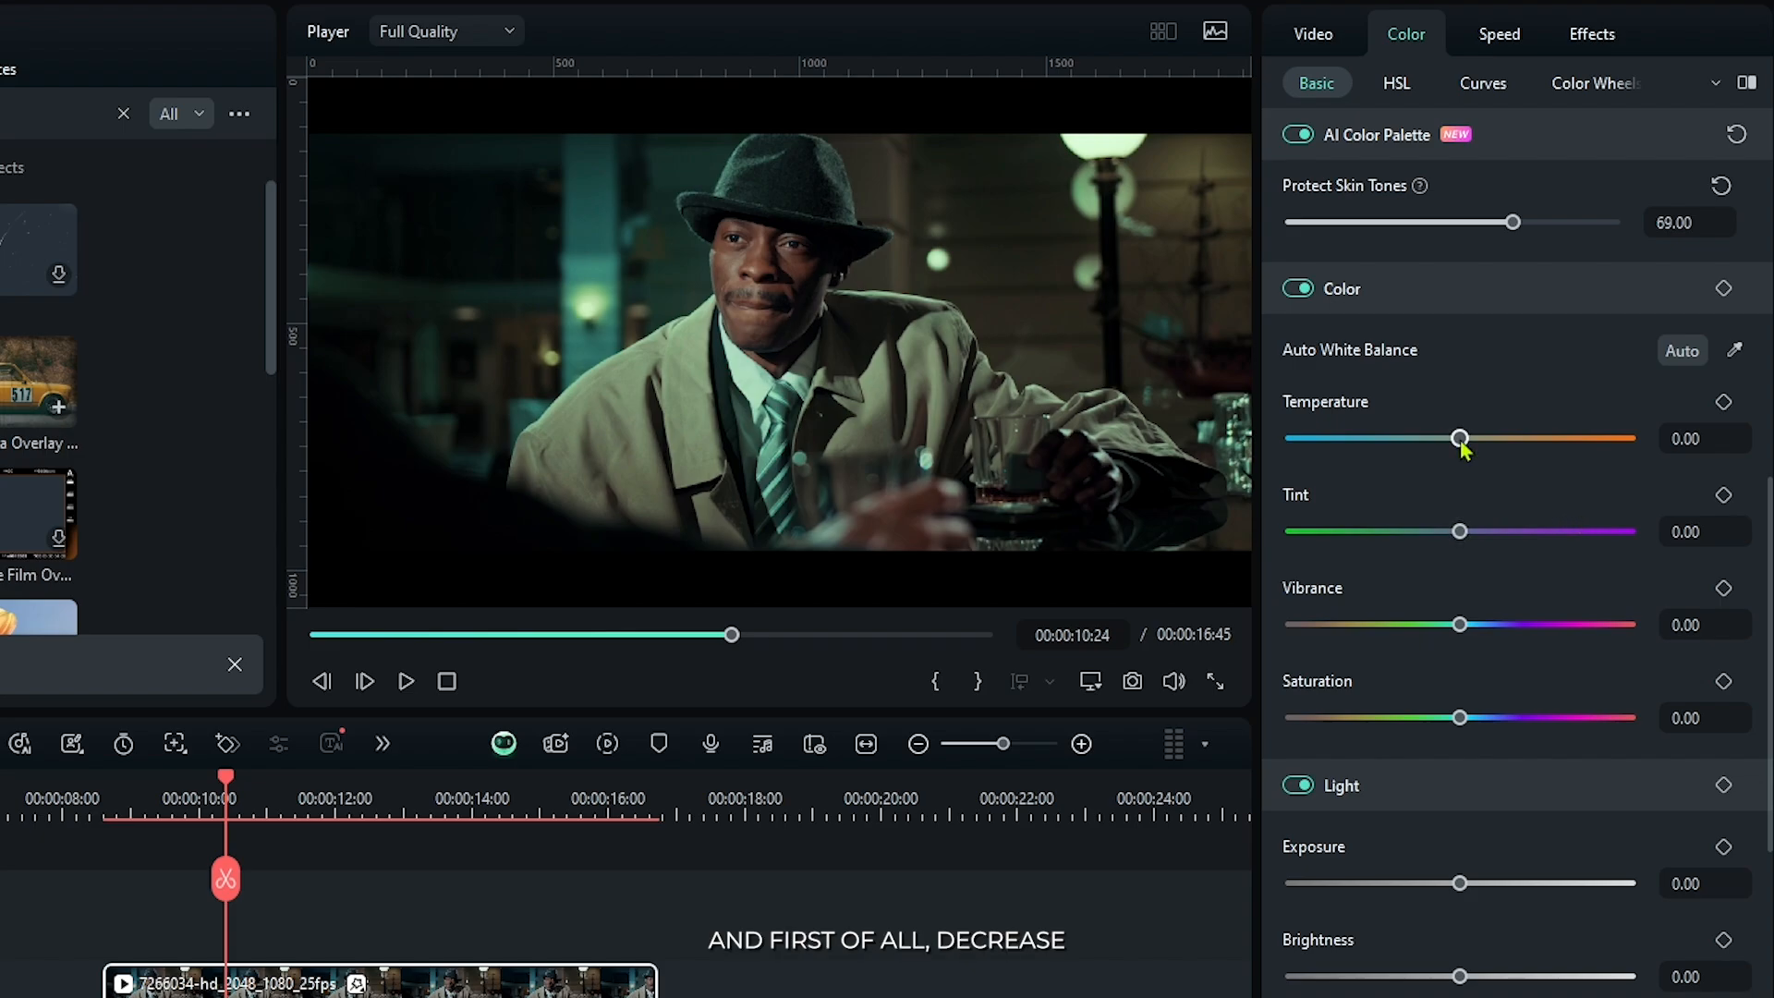
Cool the temperature, set vibrance 24, exposure -8, brightness 12, contrast -19, highlights -29, and lift the shadows
{"action": "left_click_drag", "start_coordinate": [1460, 439], "coordinate": [1454, 440]}
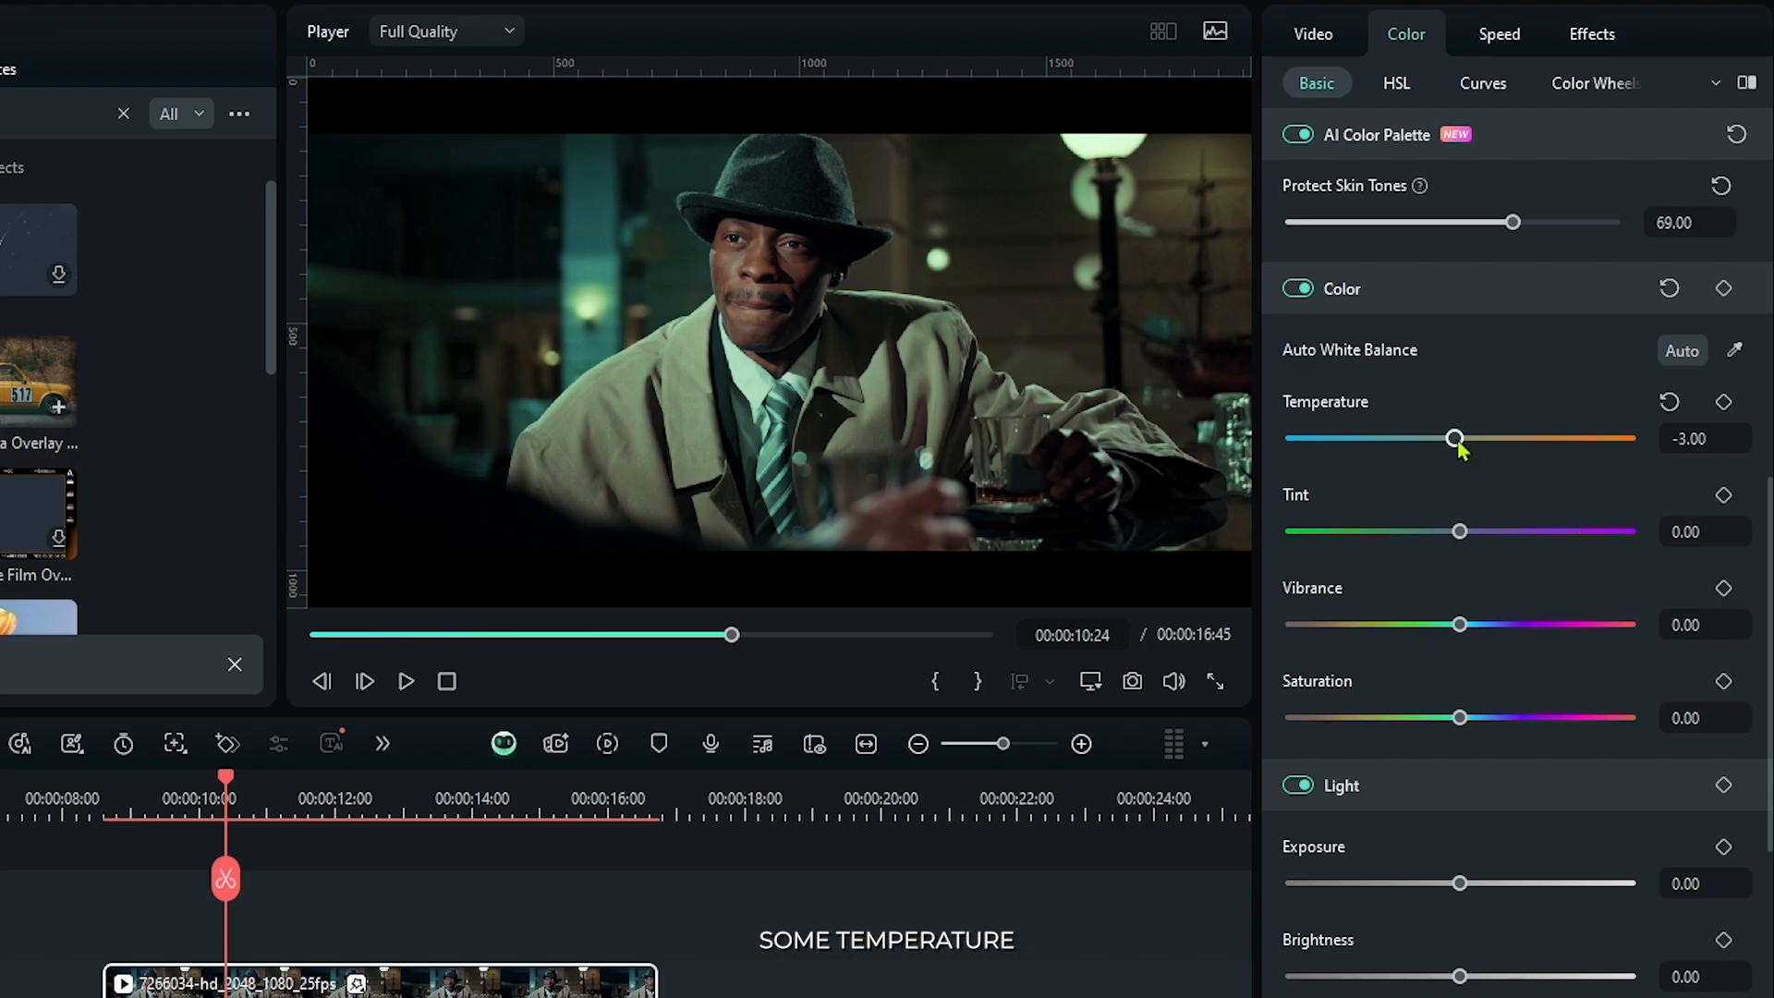
{"action": "left_click_drag", "start_coordinate": [1459, 532], "coordinate": [1456, 532]}
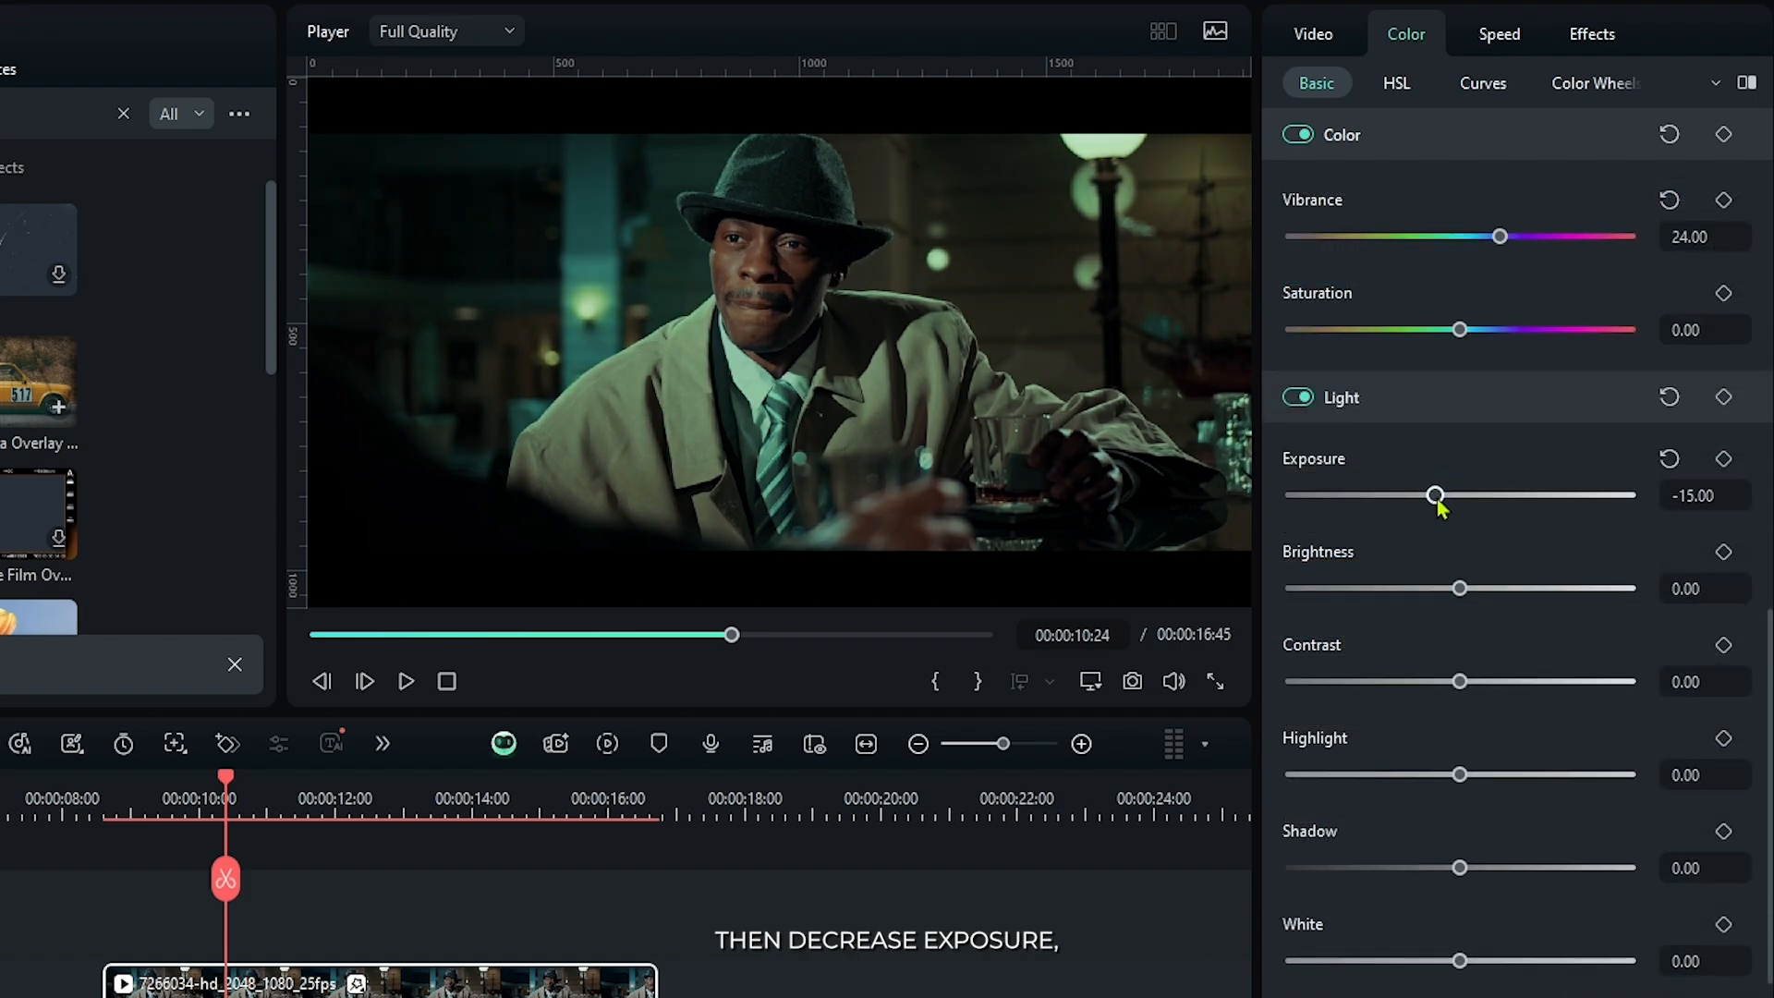
{"action": "left_click_drag", "start_coordinate": [1458, 588], "coordinate": [1482, 588]}
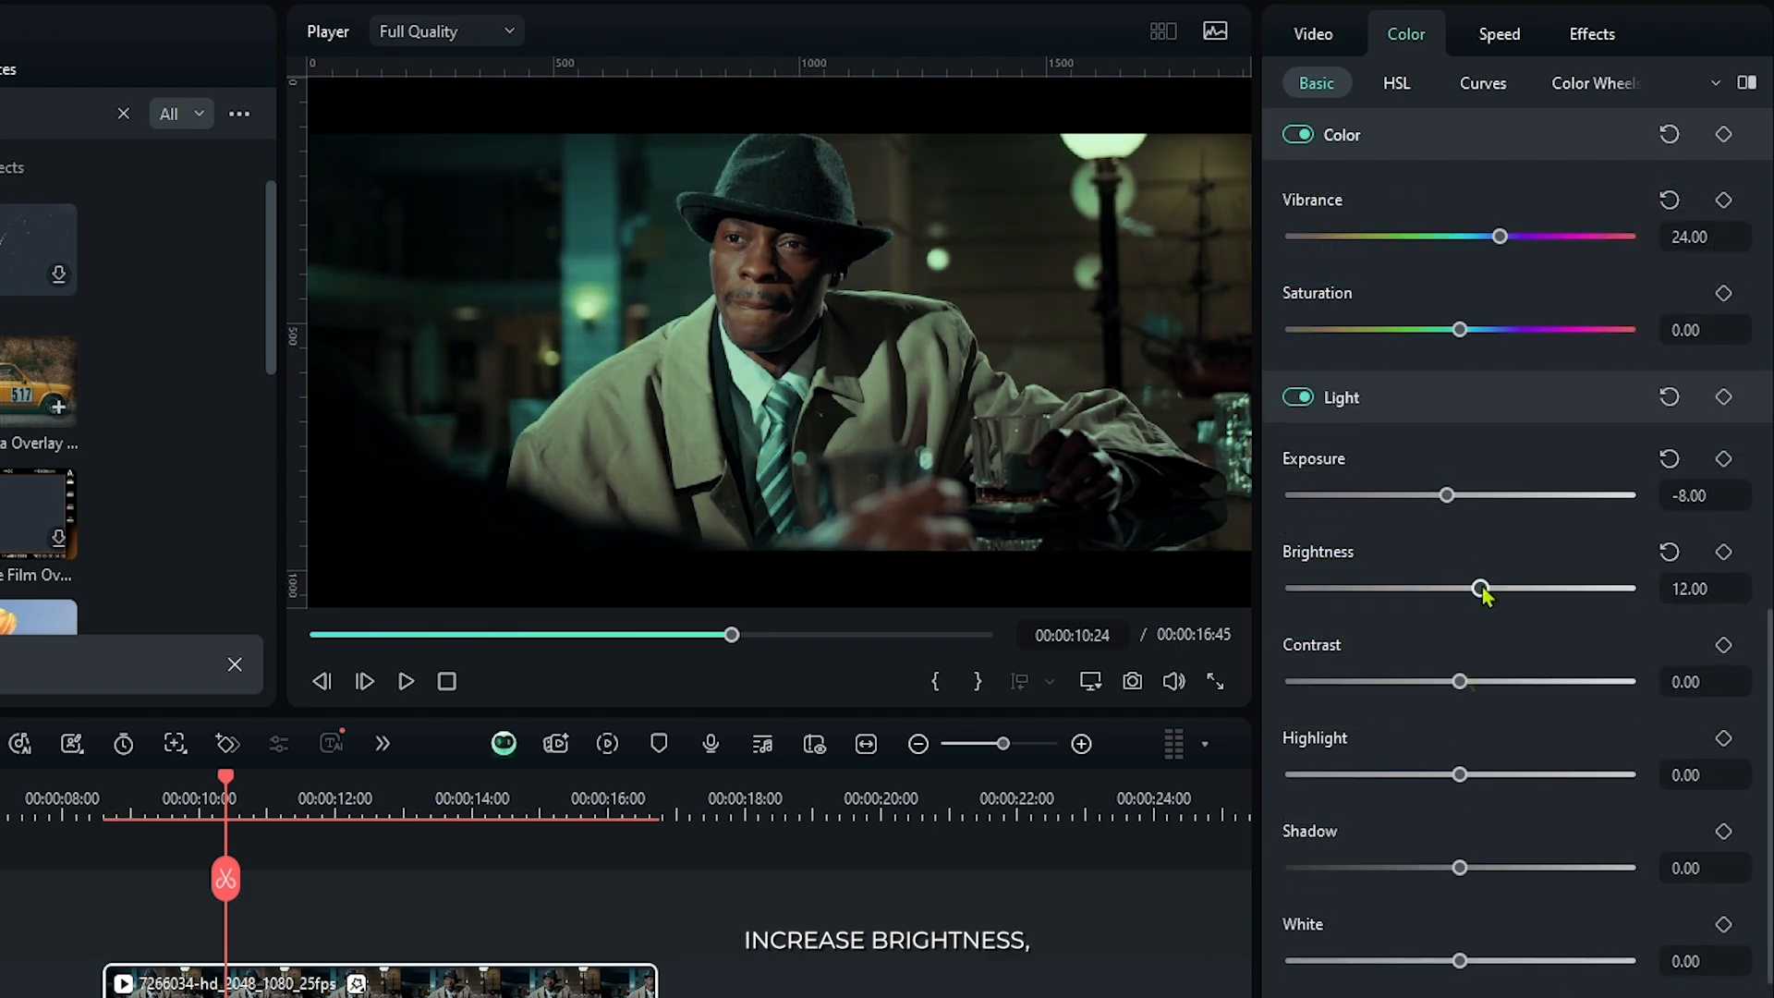
{"action": "left_click_drag", "start_coordinate": [1458, 680], "coordinate": [1410, 680]}
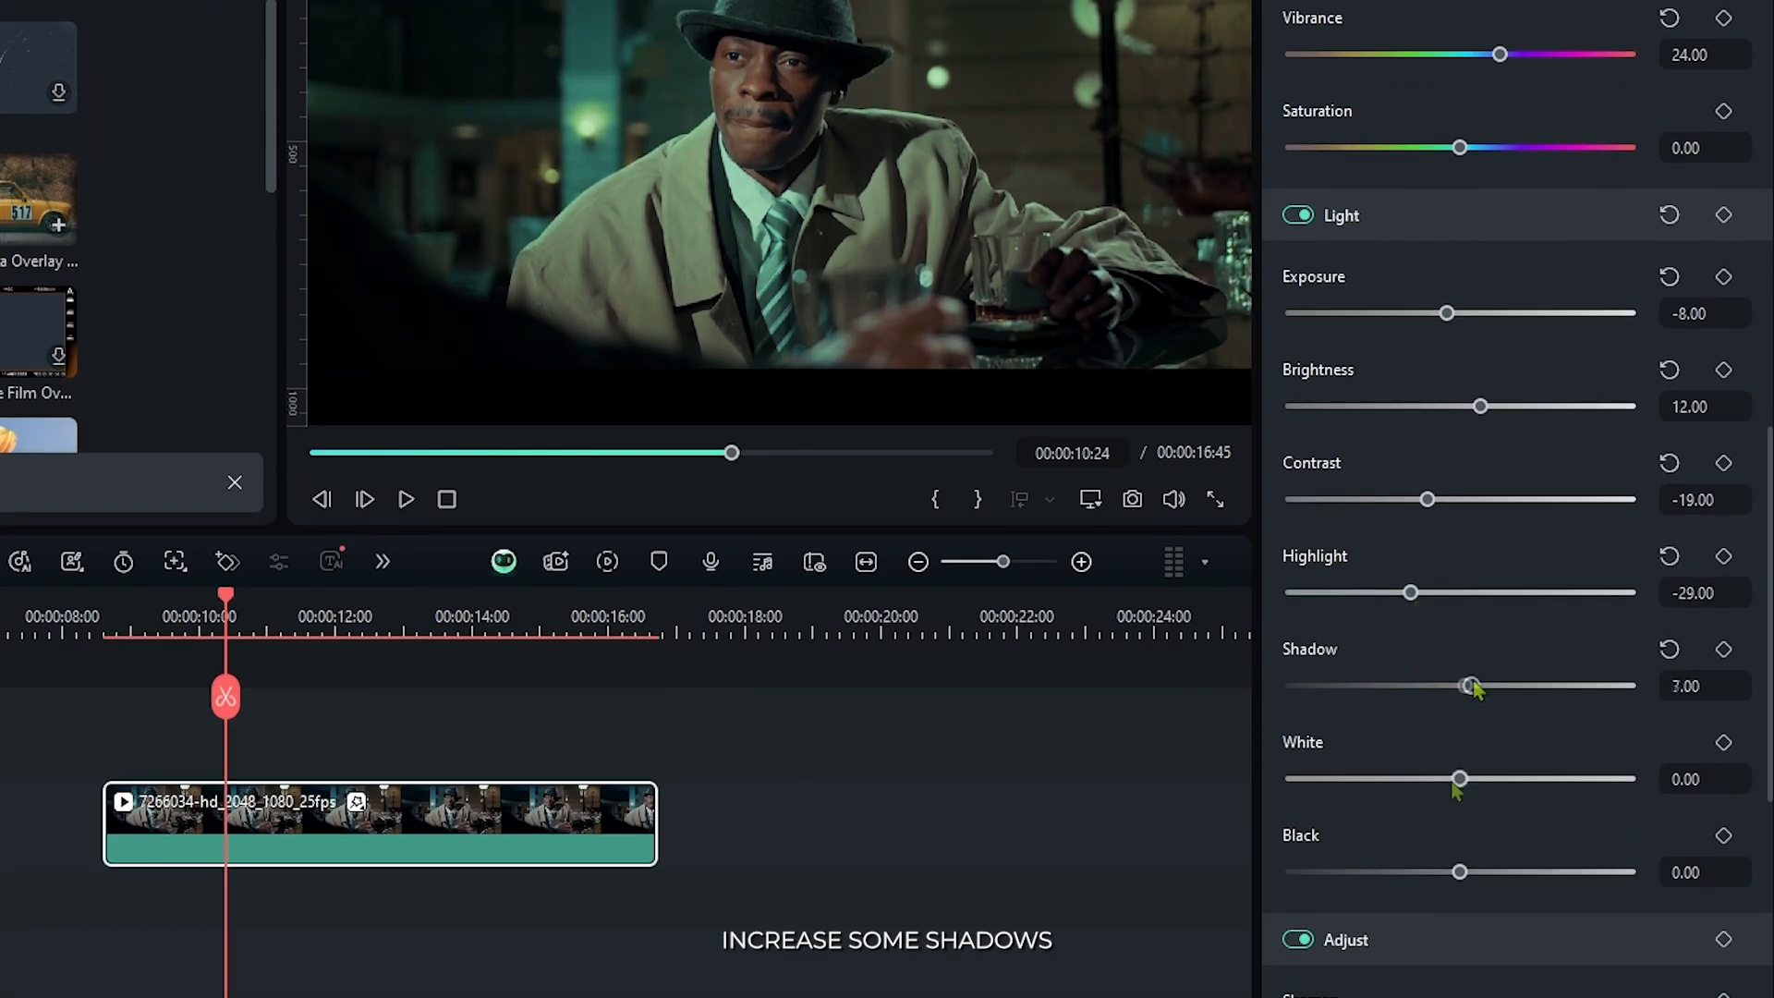
{"action": "left_click_drag", "start_coordinate": [1460, 872], "coordinate": [1464, 872]}
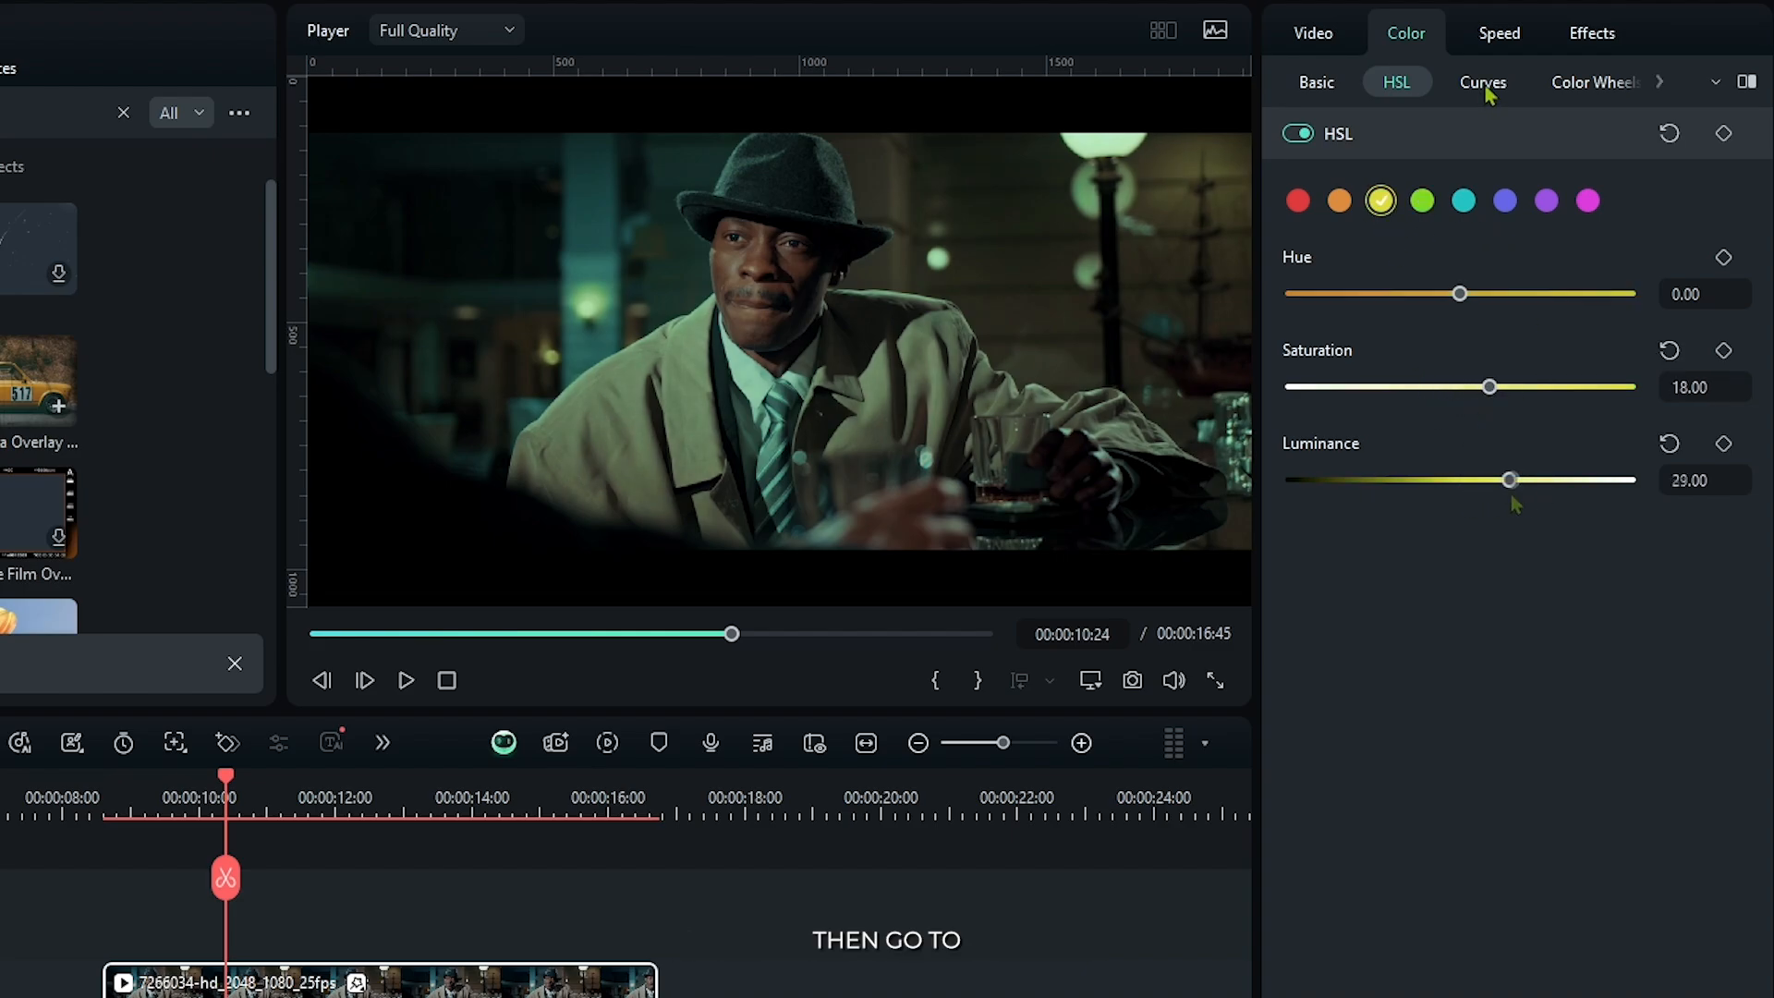
{"action": "left_click", "coordinate": [1482, 81]}
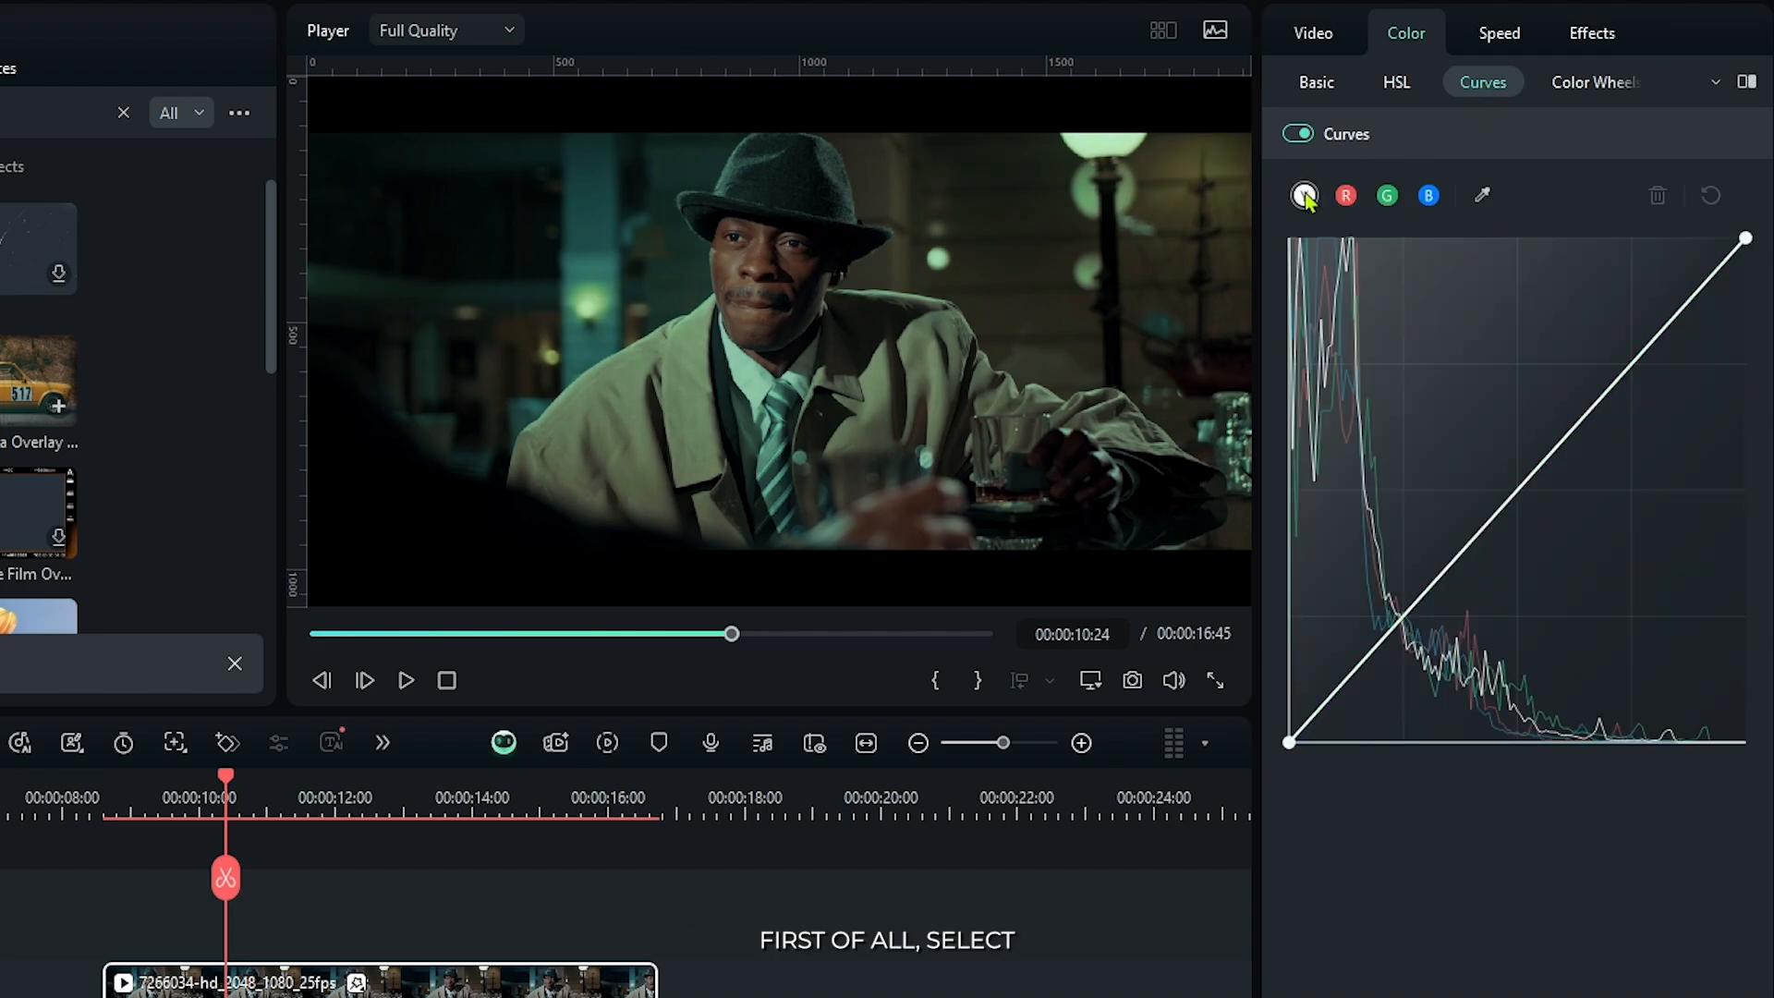
Adjust the Y luminance curve and lift the green curve's dark end for greener shadows
{"action": "left_click", "coordinate": [1288, 741]}
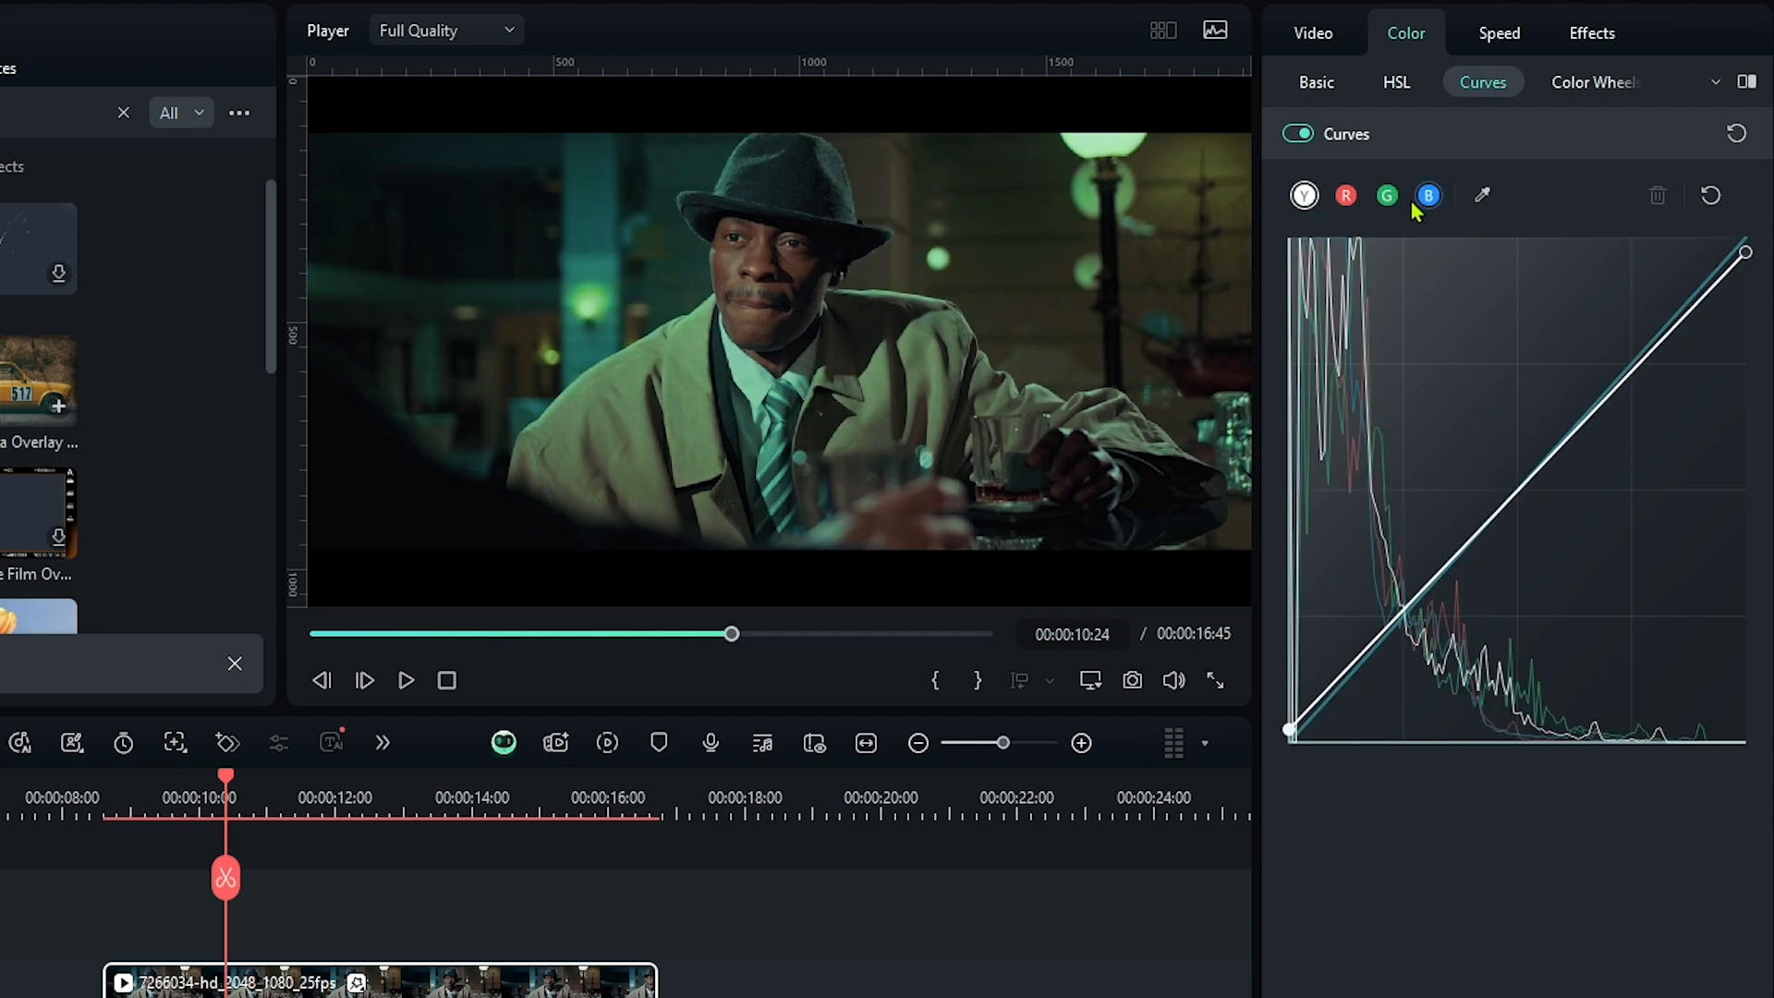
{"action": "left_click", "coordinate": [1388, 196]}
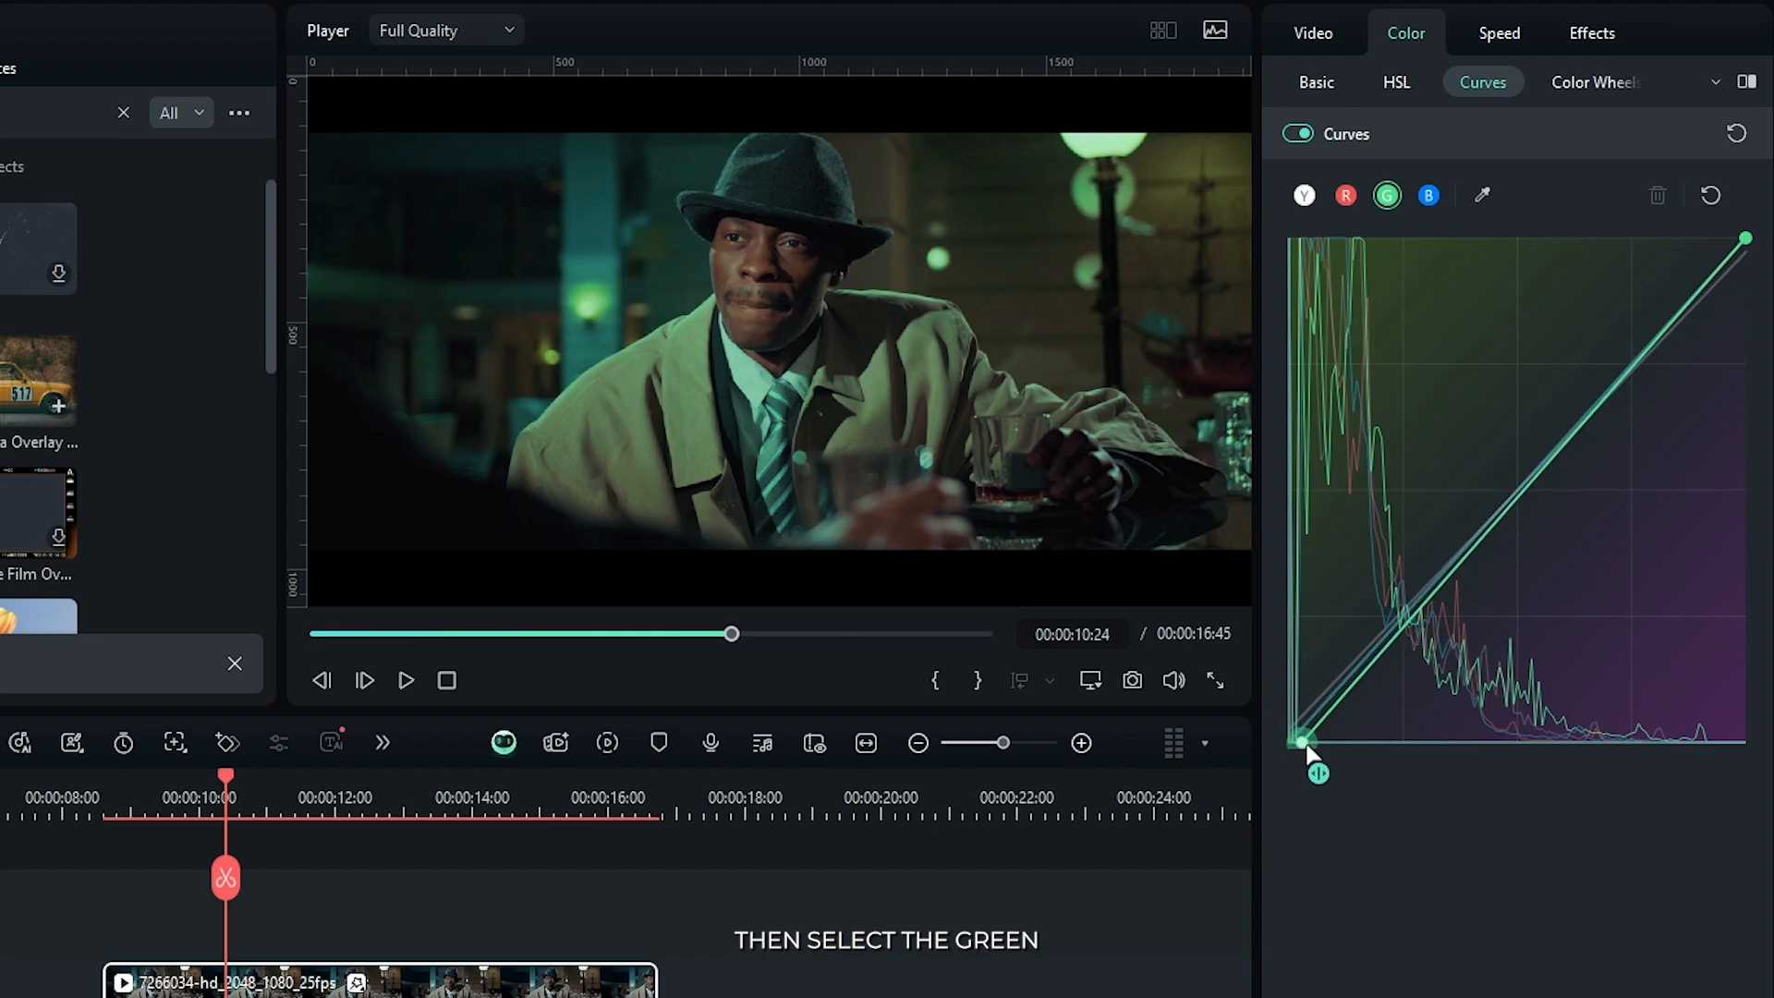
{"action": "left_click_drag", "start_coordinate": [1308, 752], "coordinate": [1295, 746]}
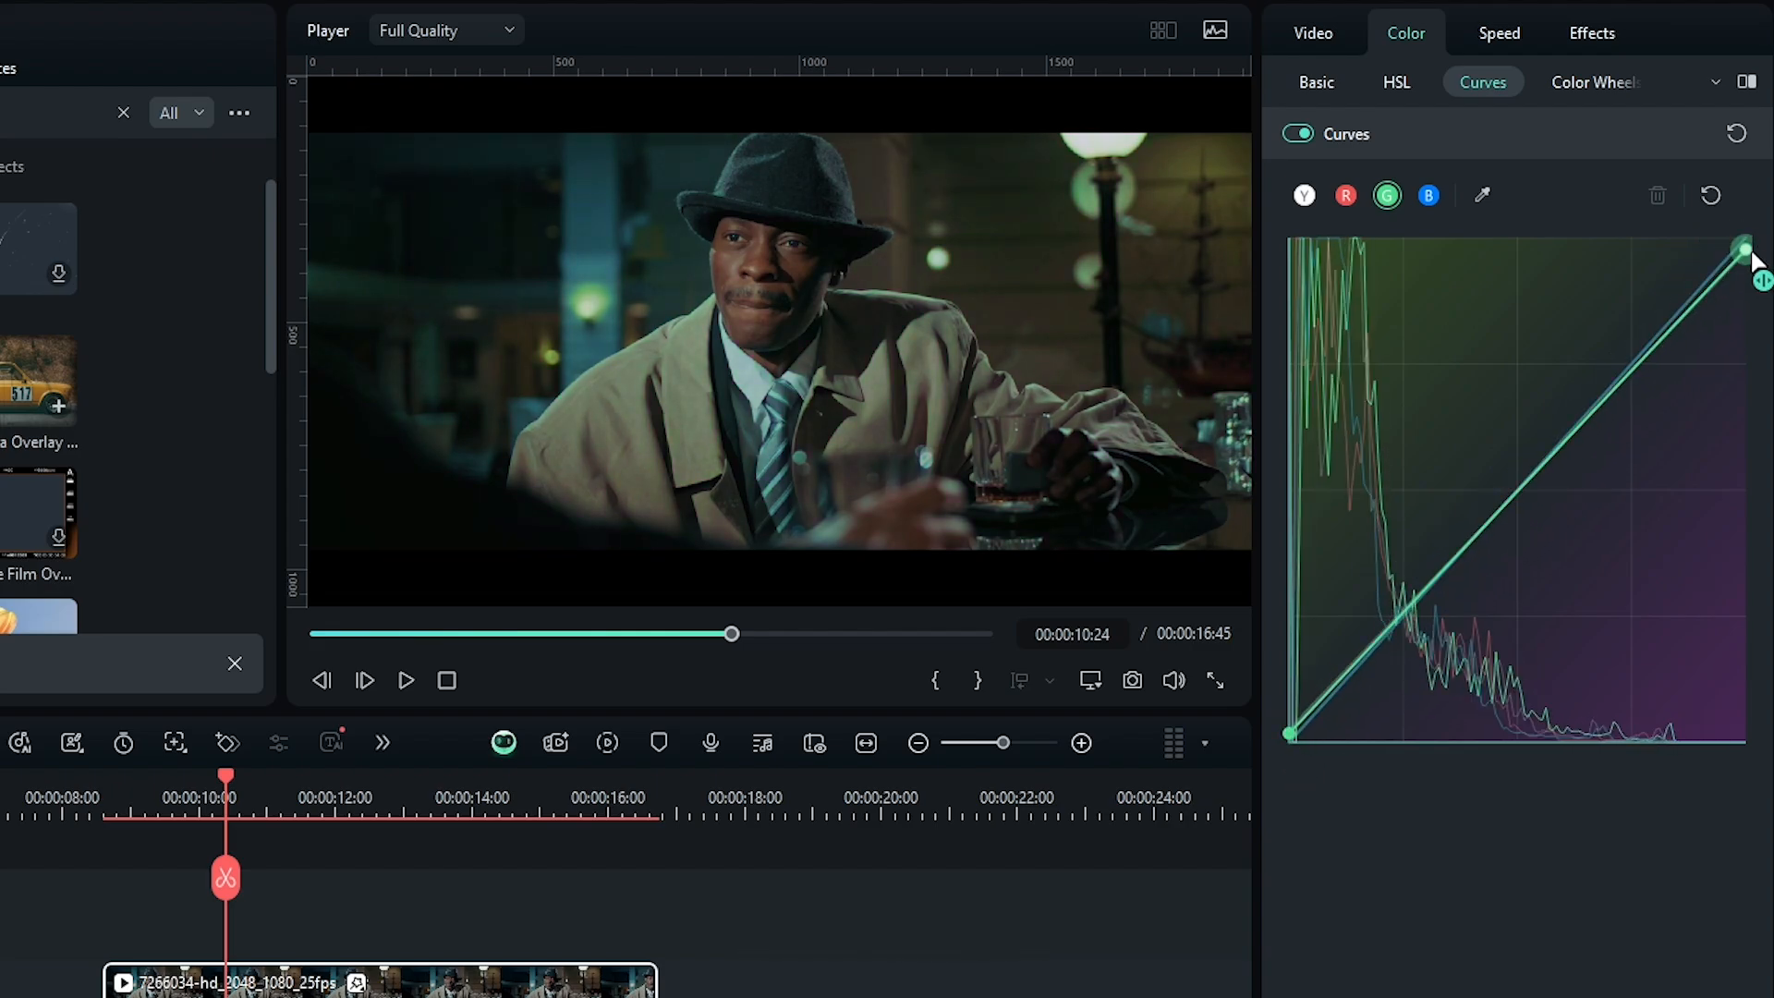
{"action": "left_click", "coordinate": [1591, 81]}
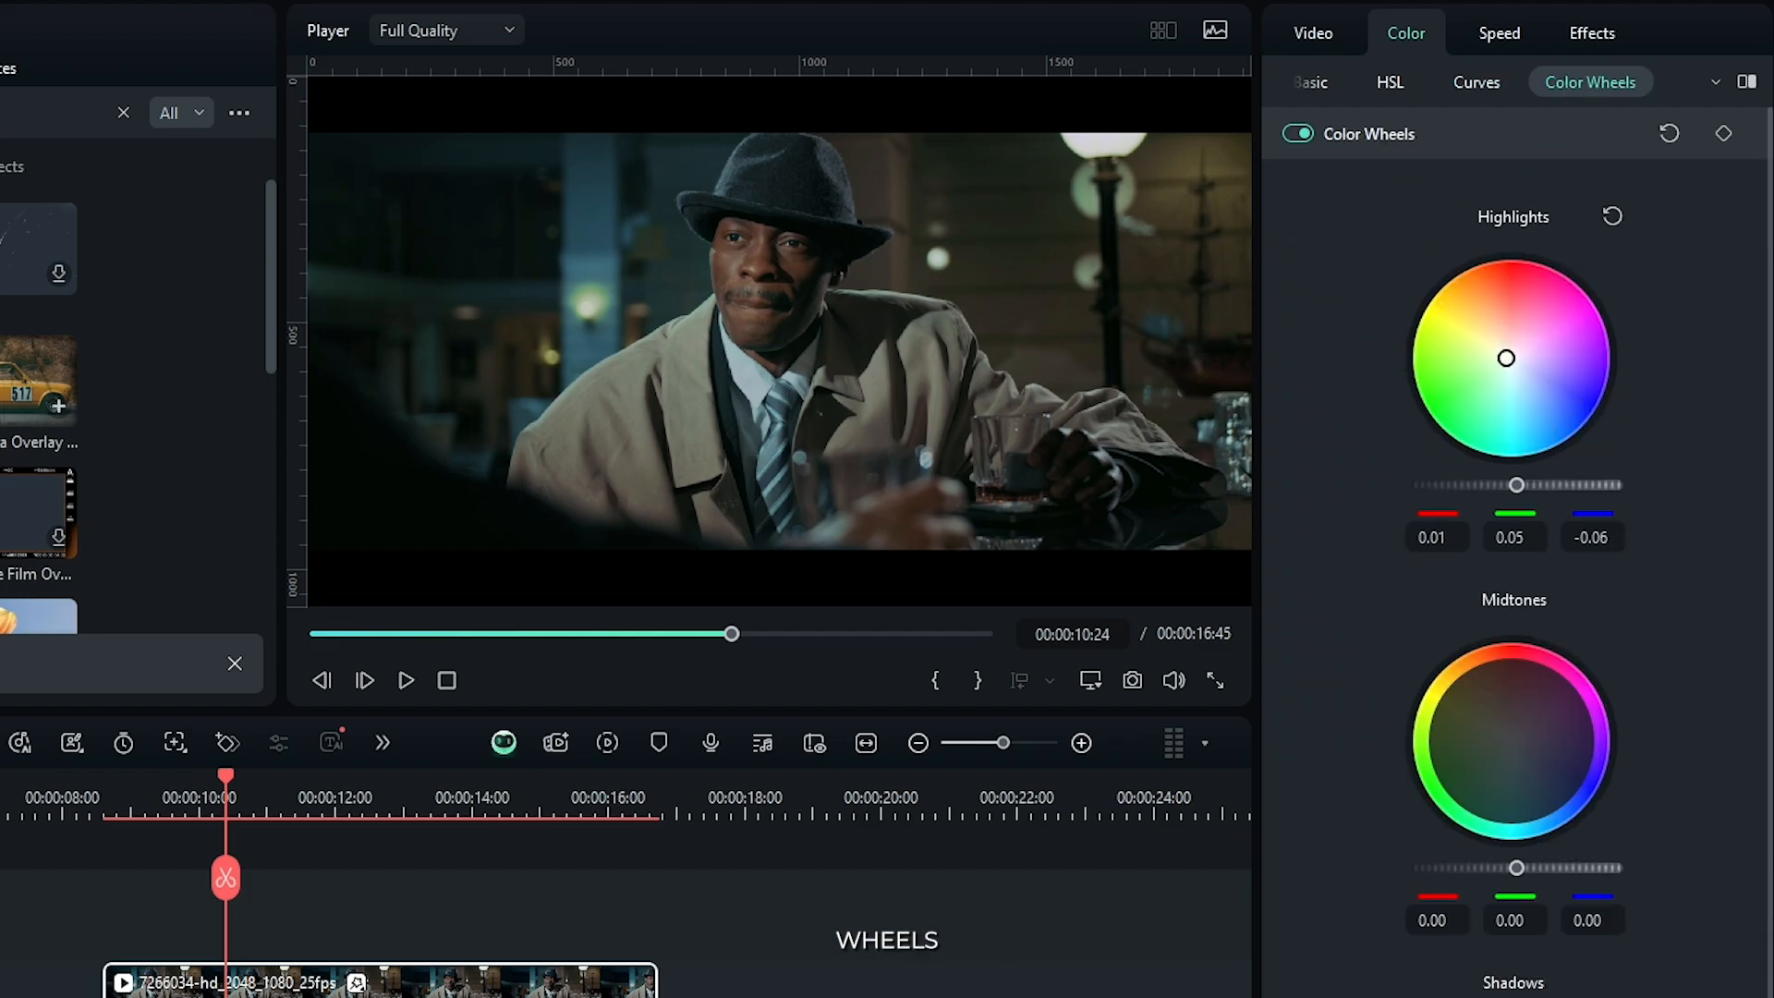
Shift the Highlights and Midtones colour wheels toward green to finish the grade
{"action": "left_click_drag", "start_coordinate": [1506, 357], "coordinate": [1448, 392]}
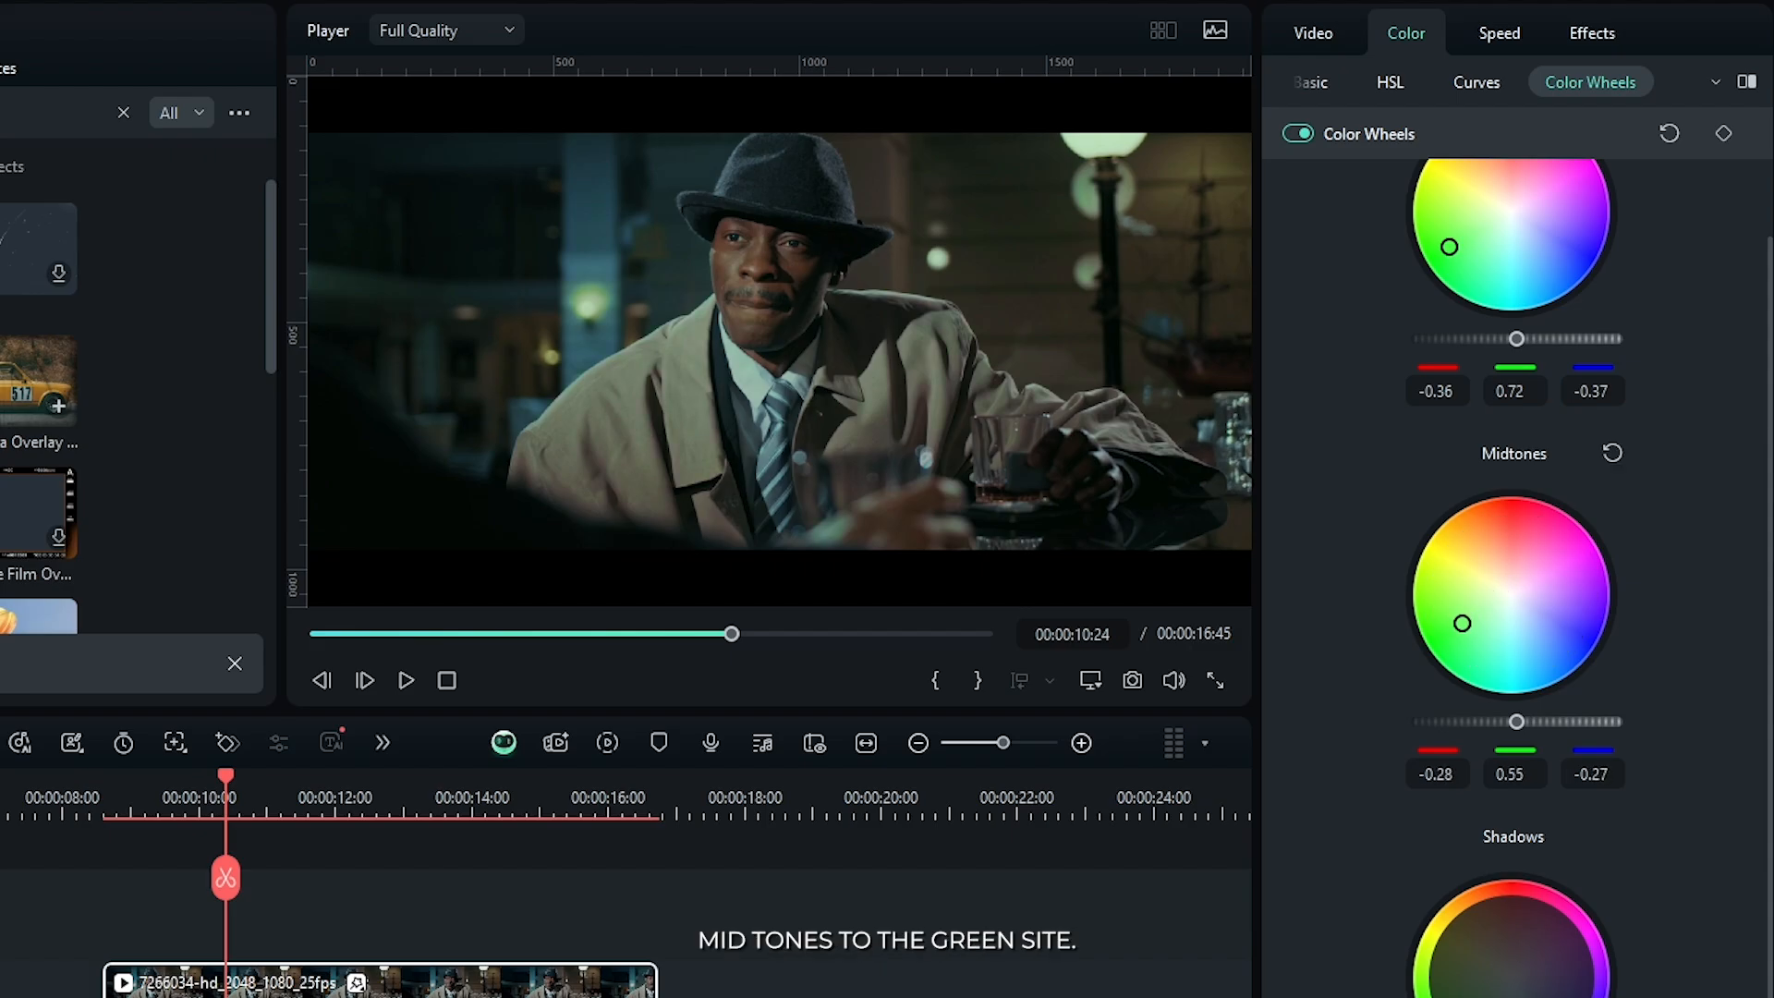
{"action": "scroll", "scroll_direction": "down", "scroll_amount": 3}
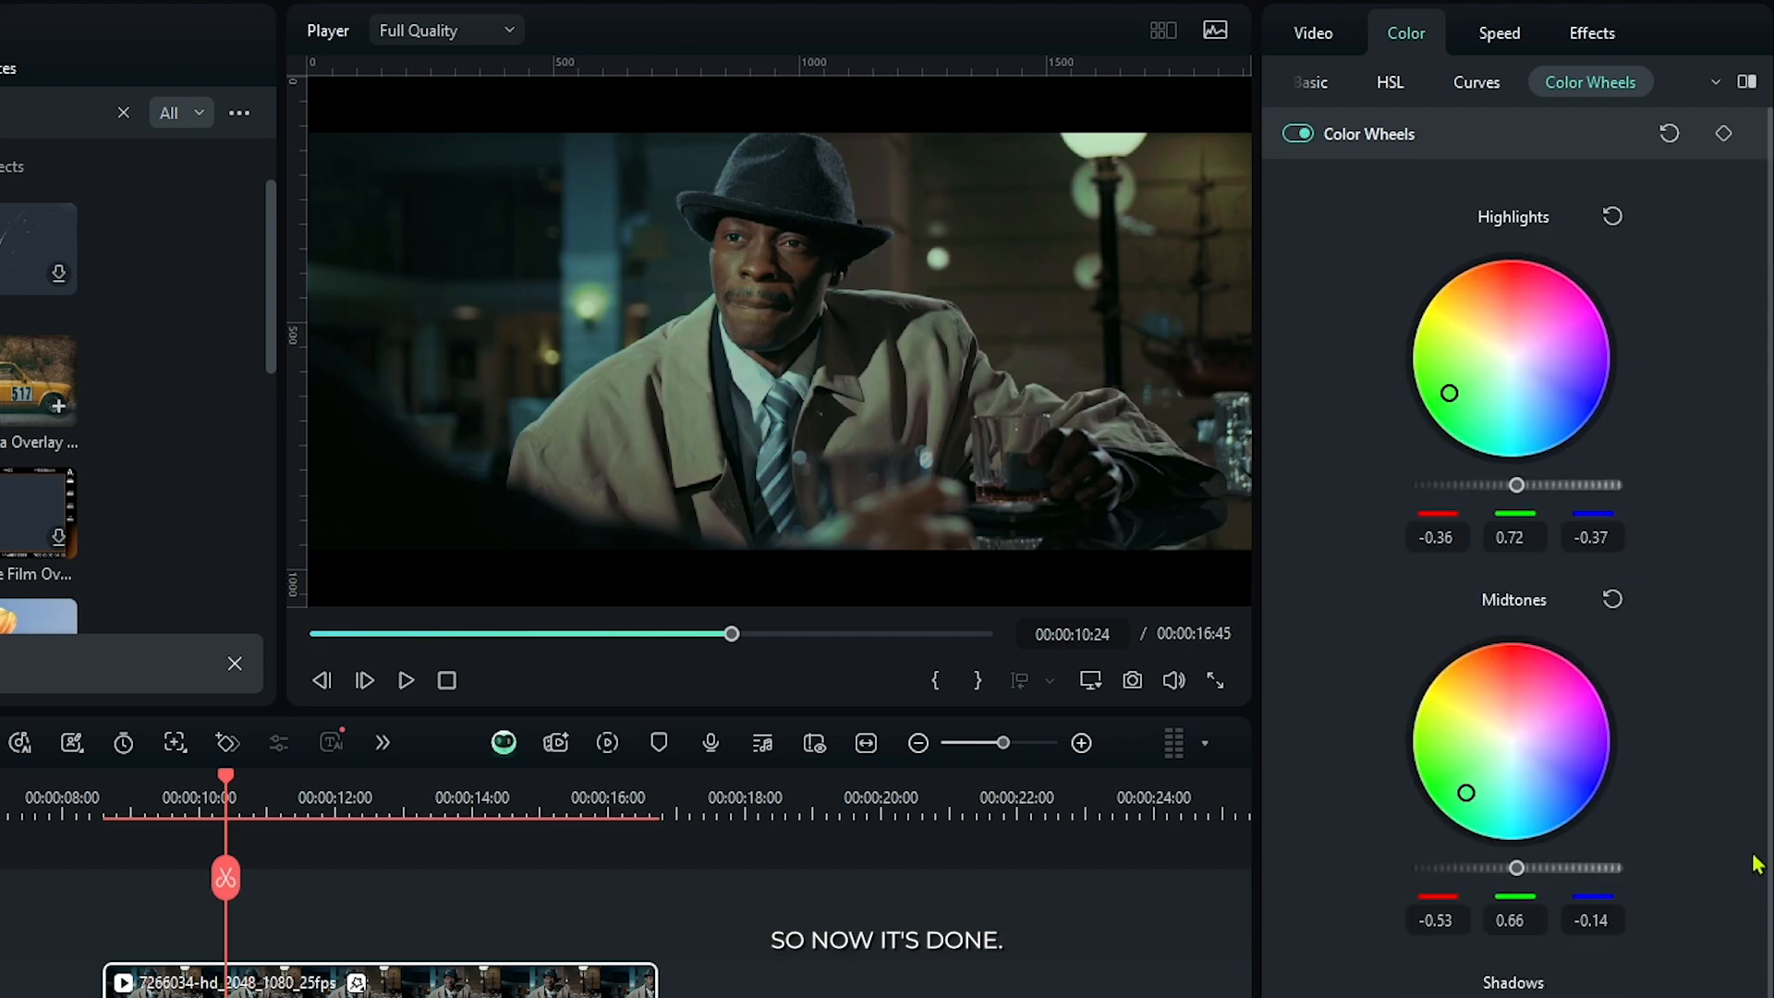